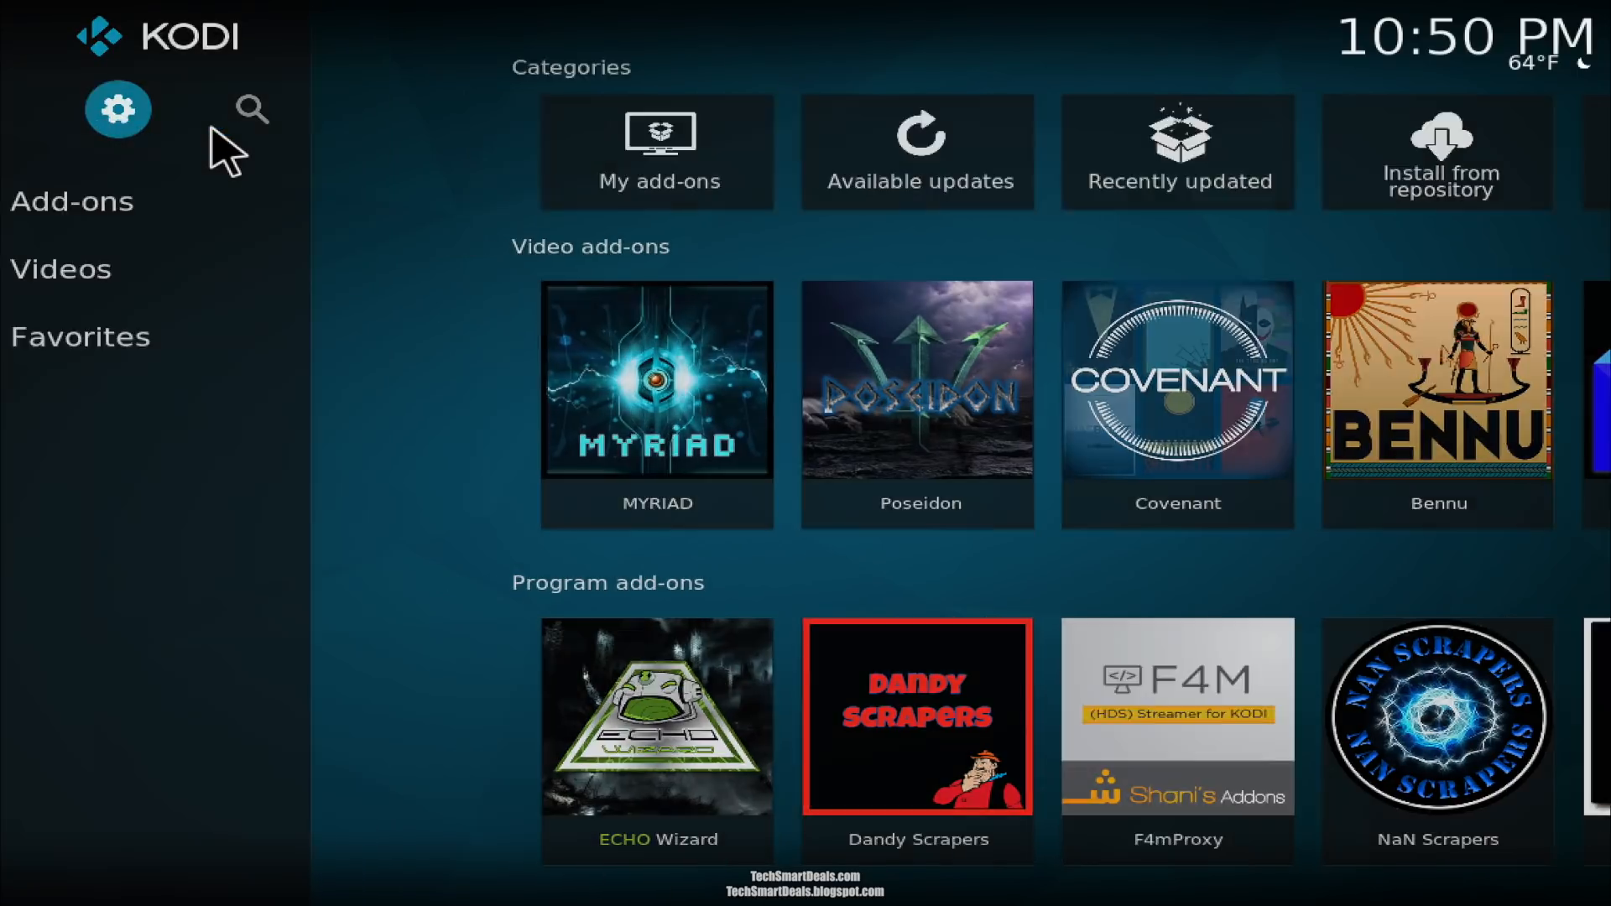
Step: Open the Add file source dialog via Settings > File manager
left_click(117, 109)
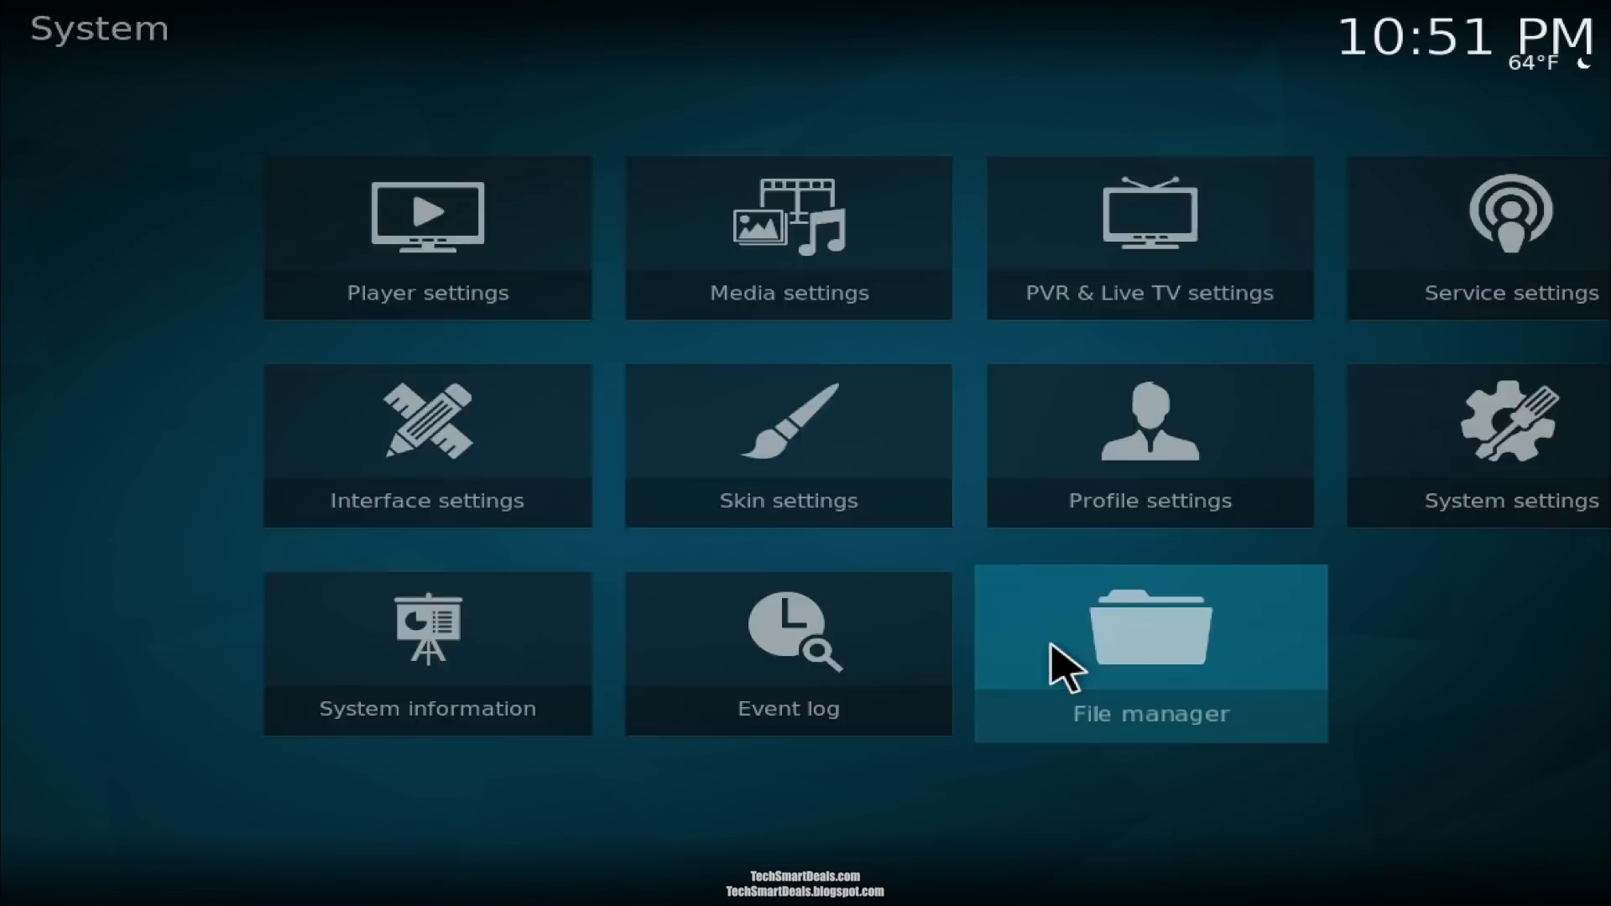
left_click(1149, 653)
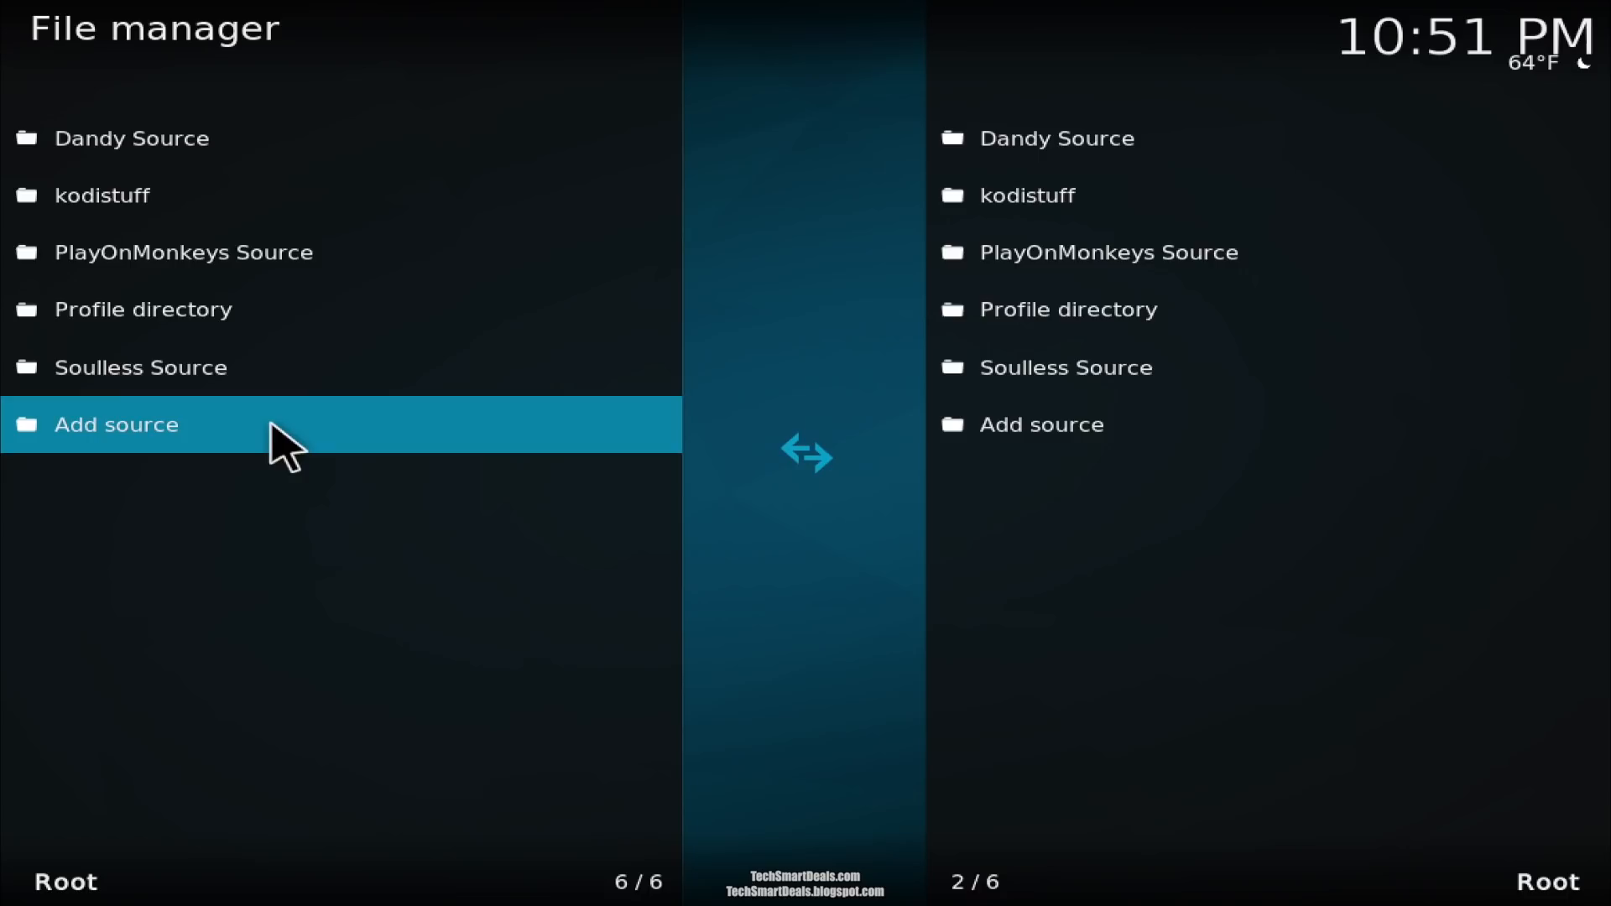
left_click(116, 424)
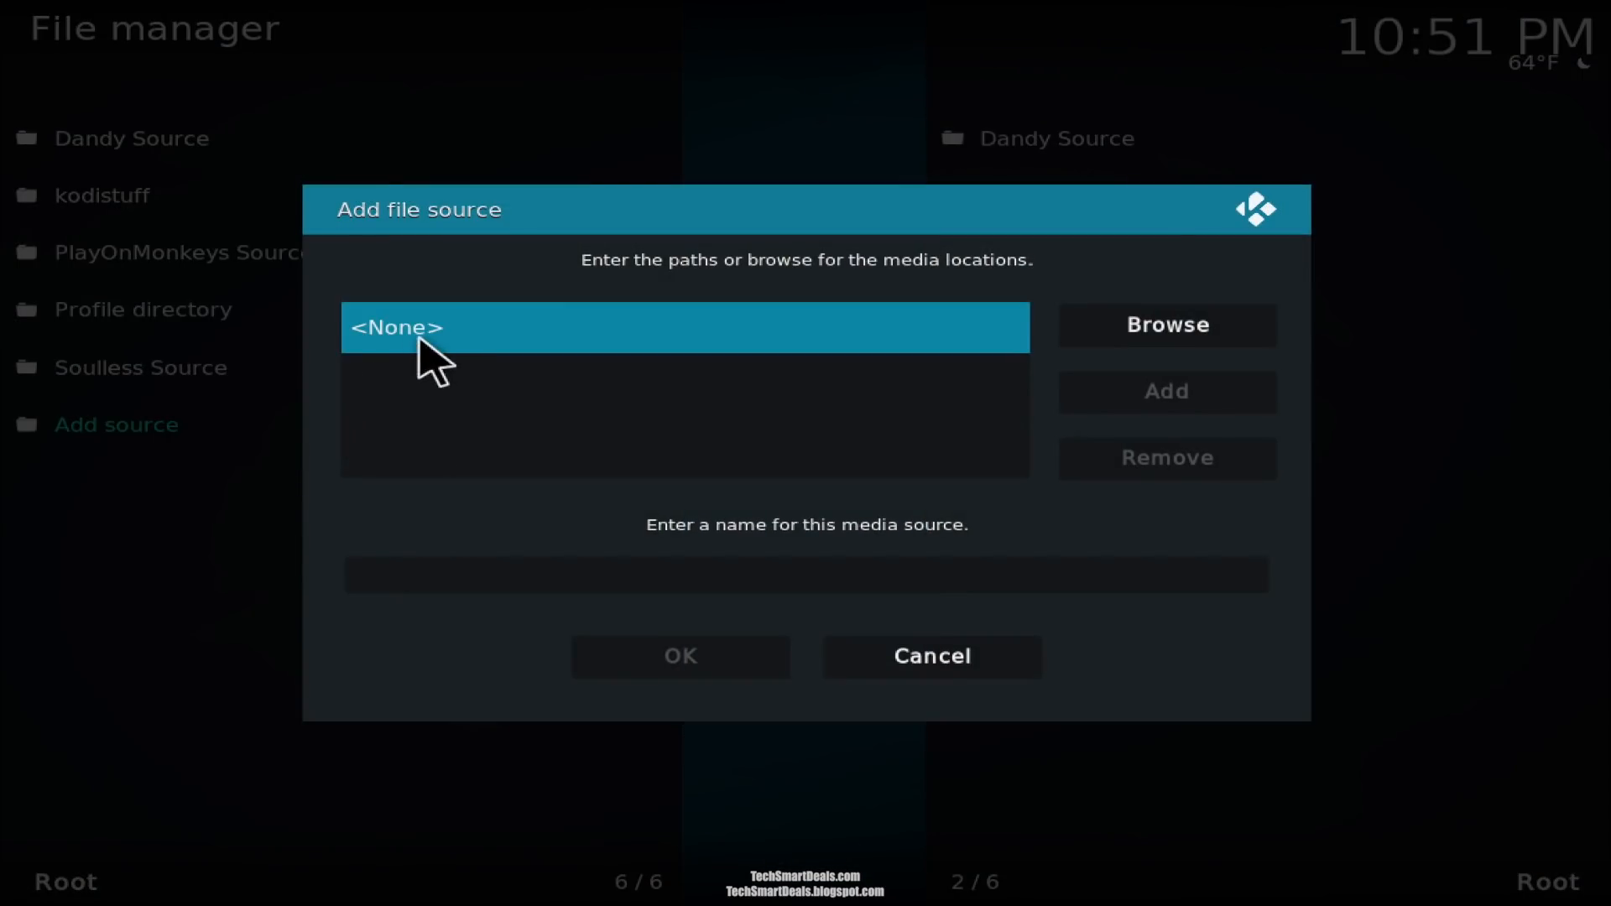
mouse_move(606, 349)
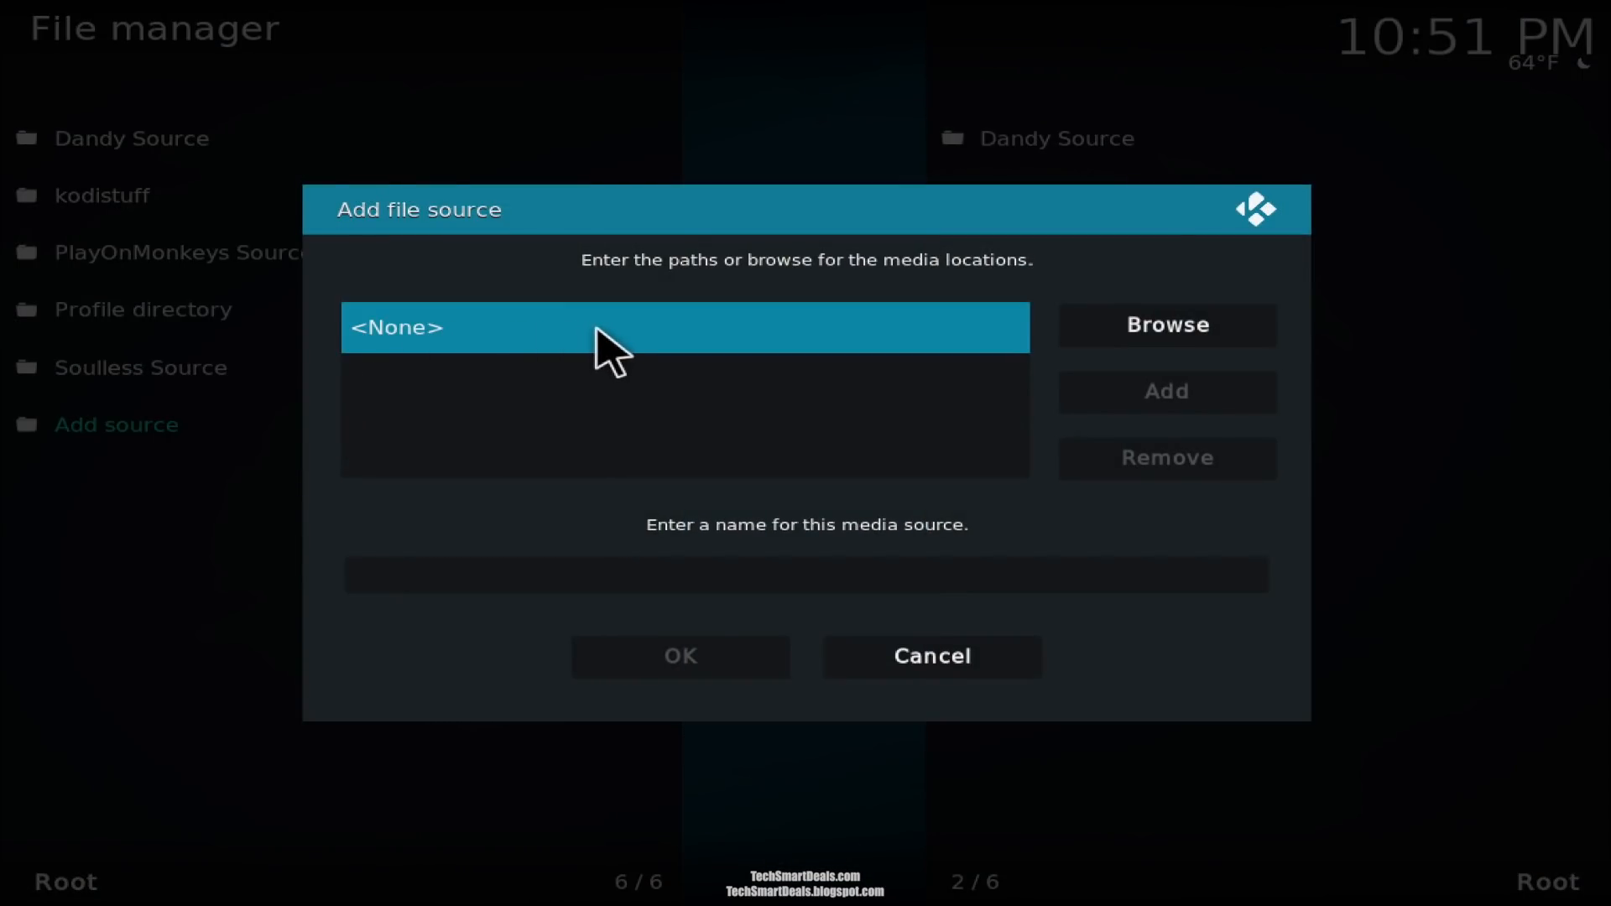
left_click(686, 327)
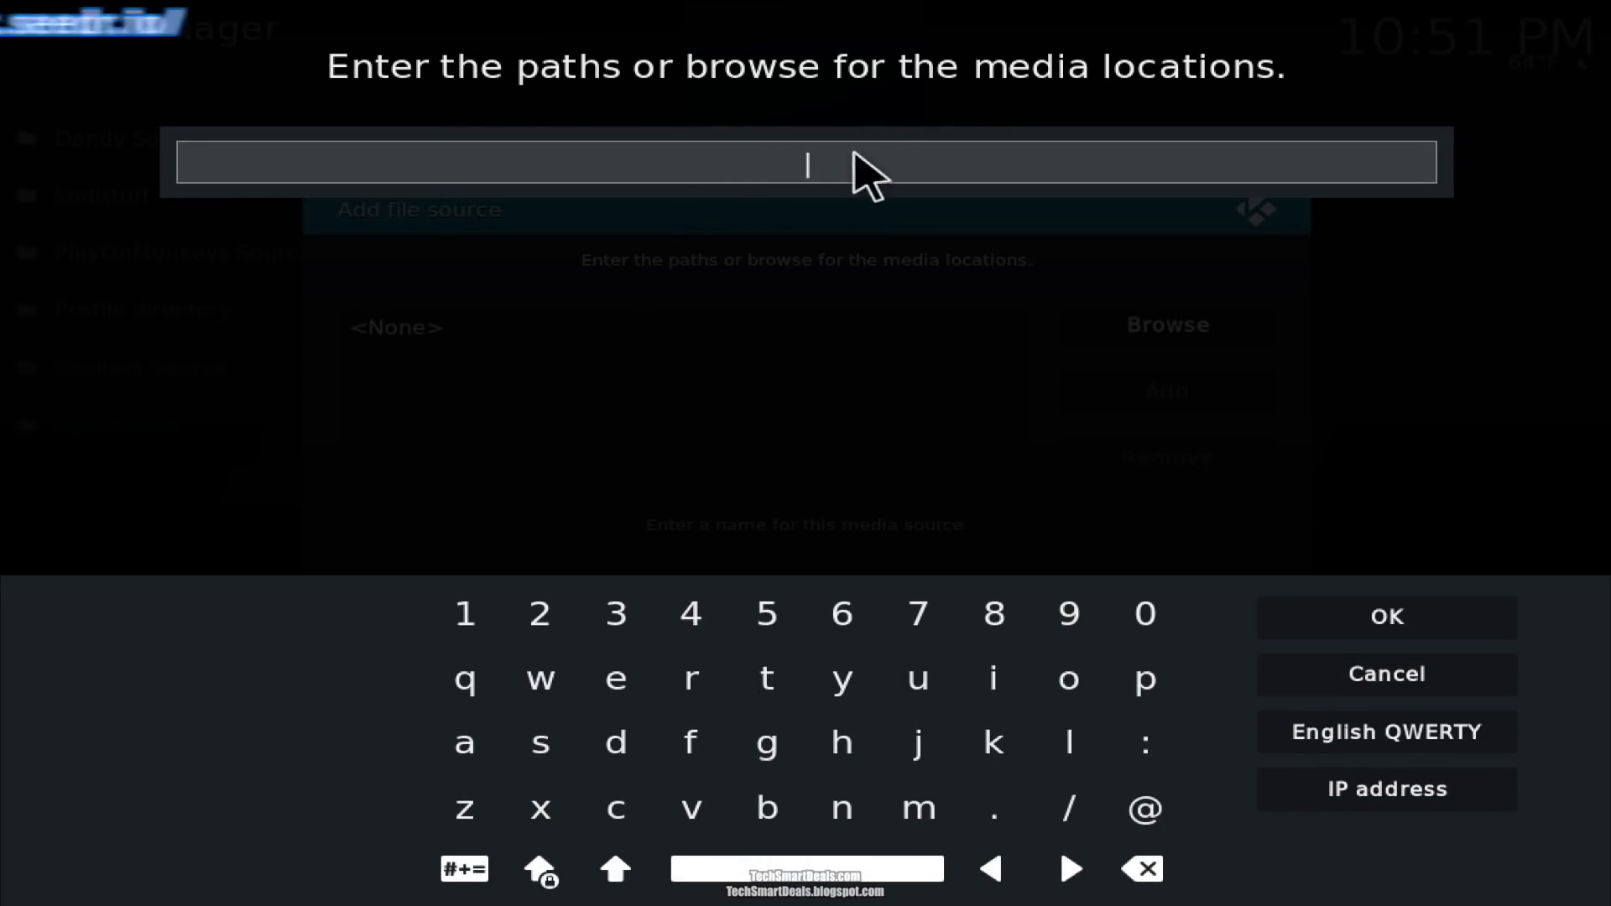
type("http://")
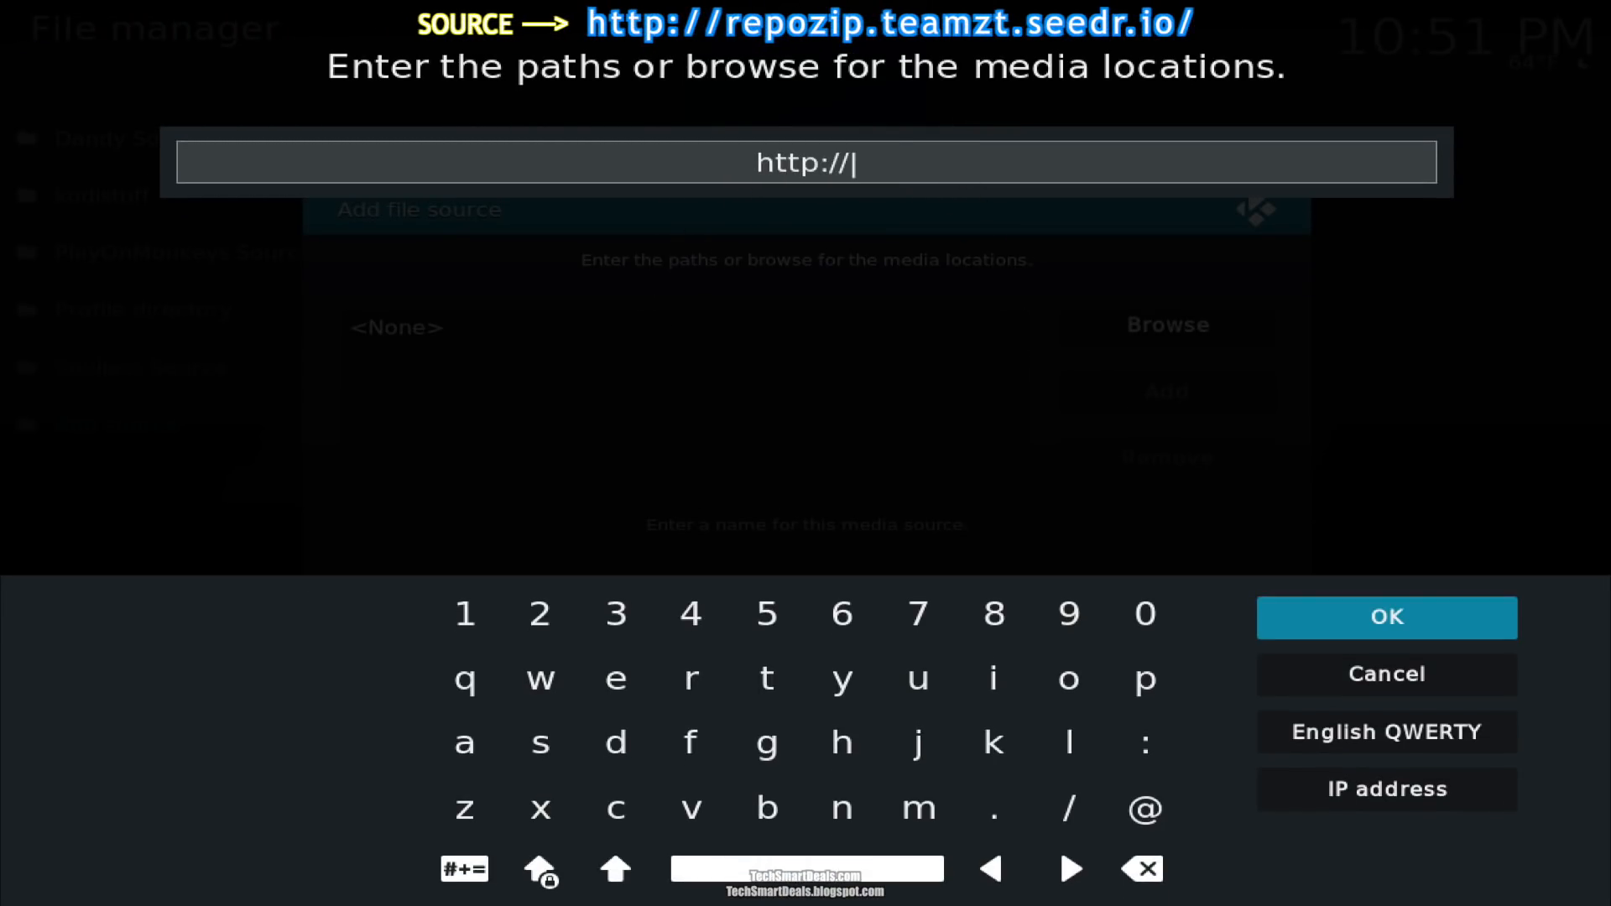
type("repozip.")
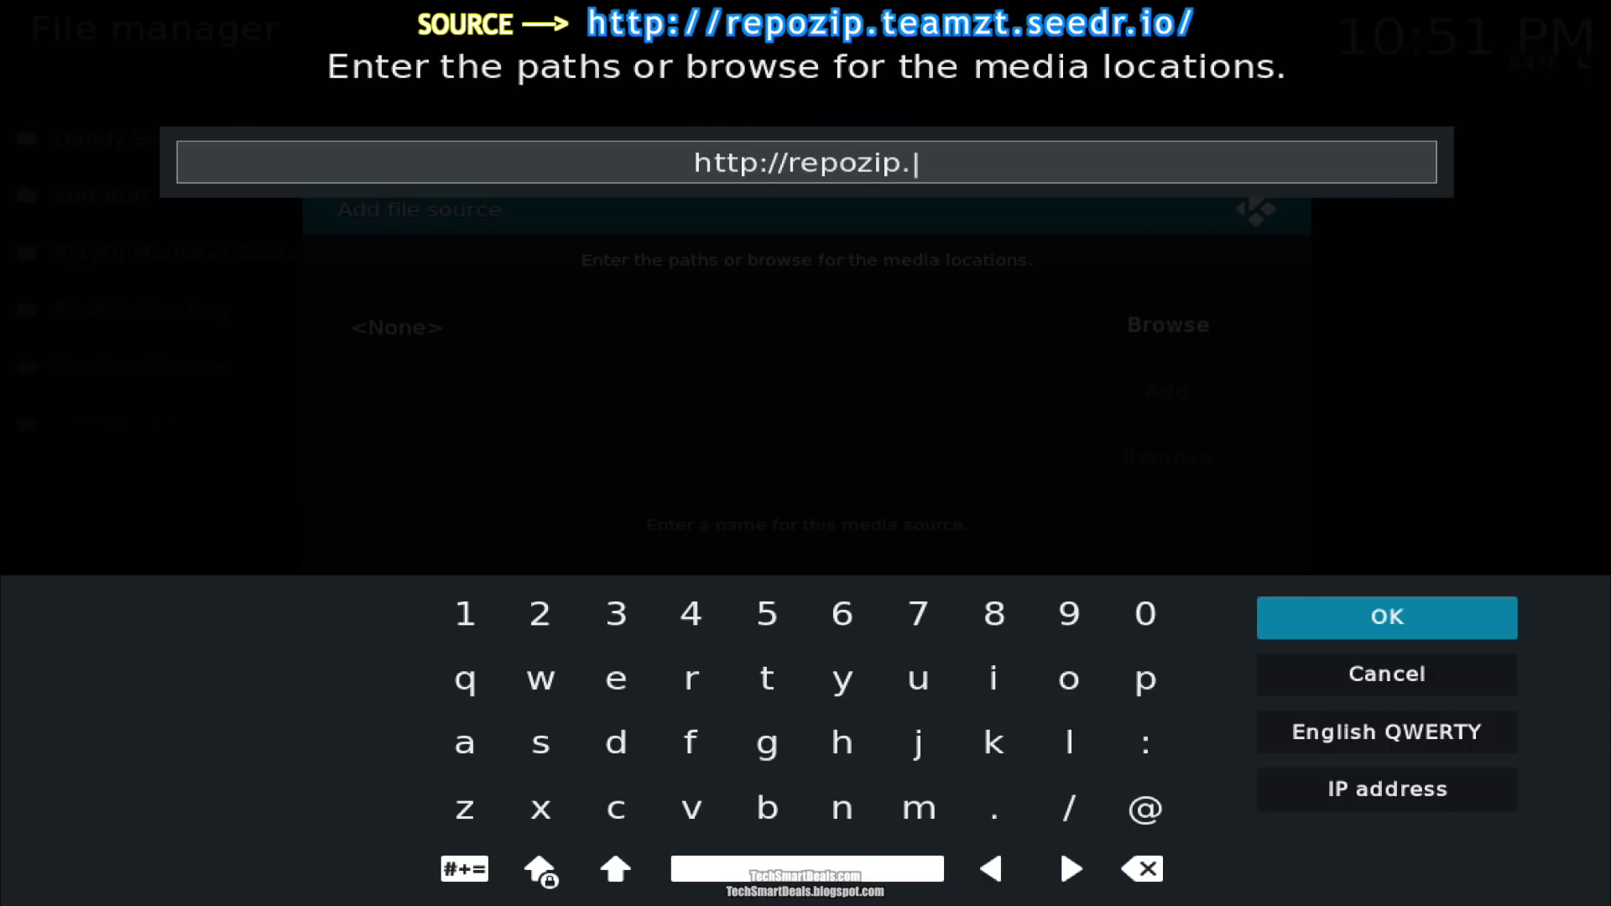
type("teamzt.s")
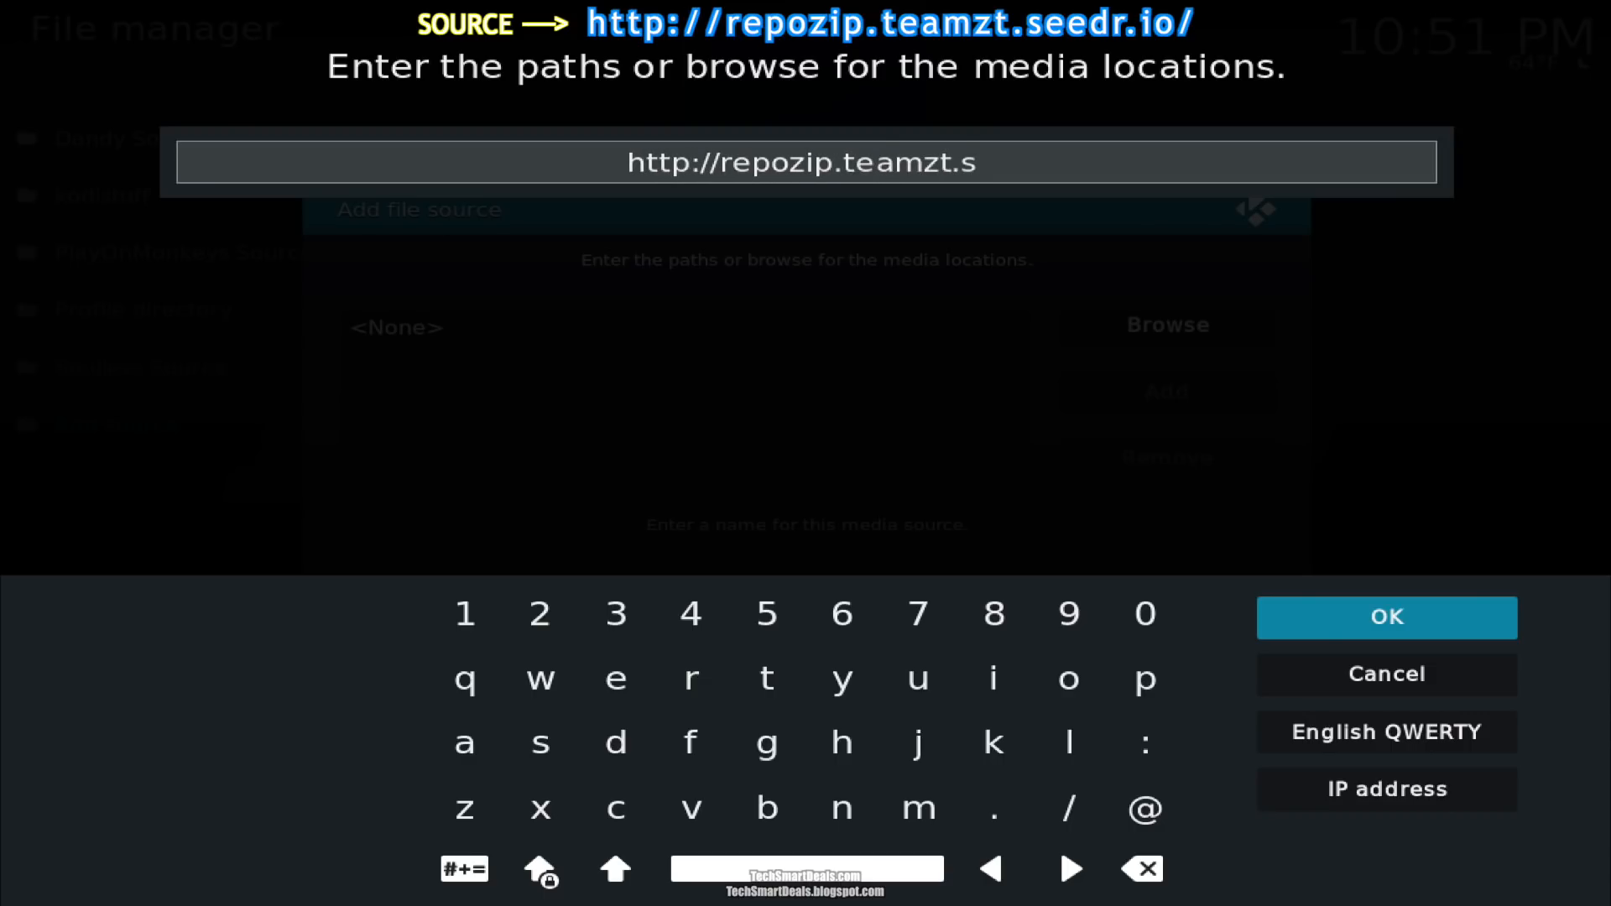
type("eedr.io")
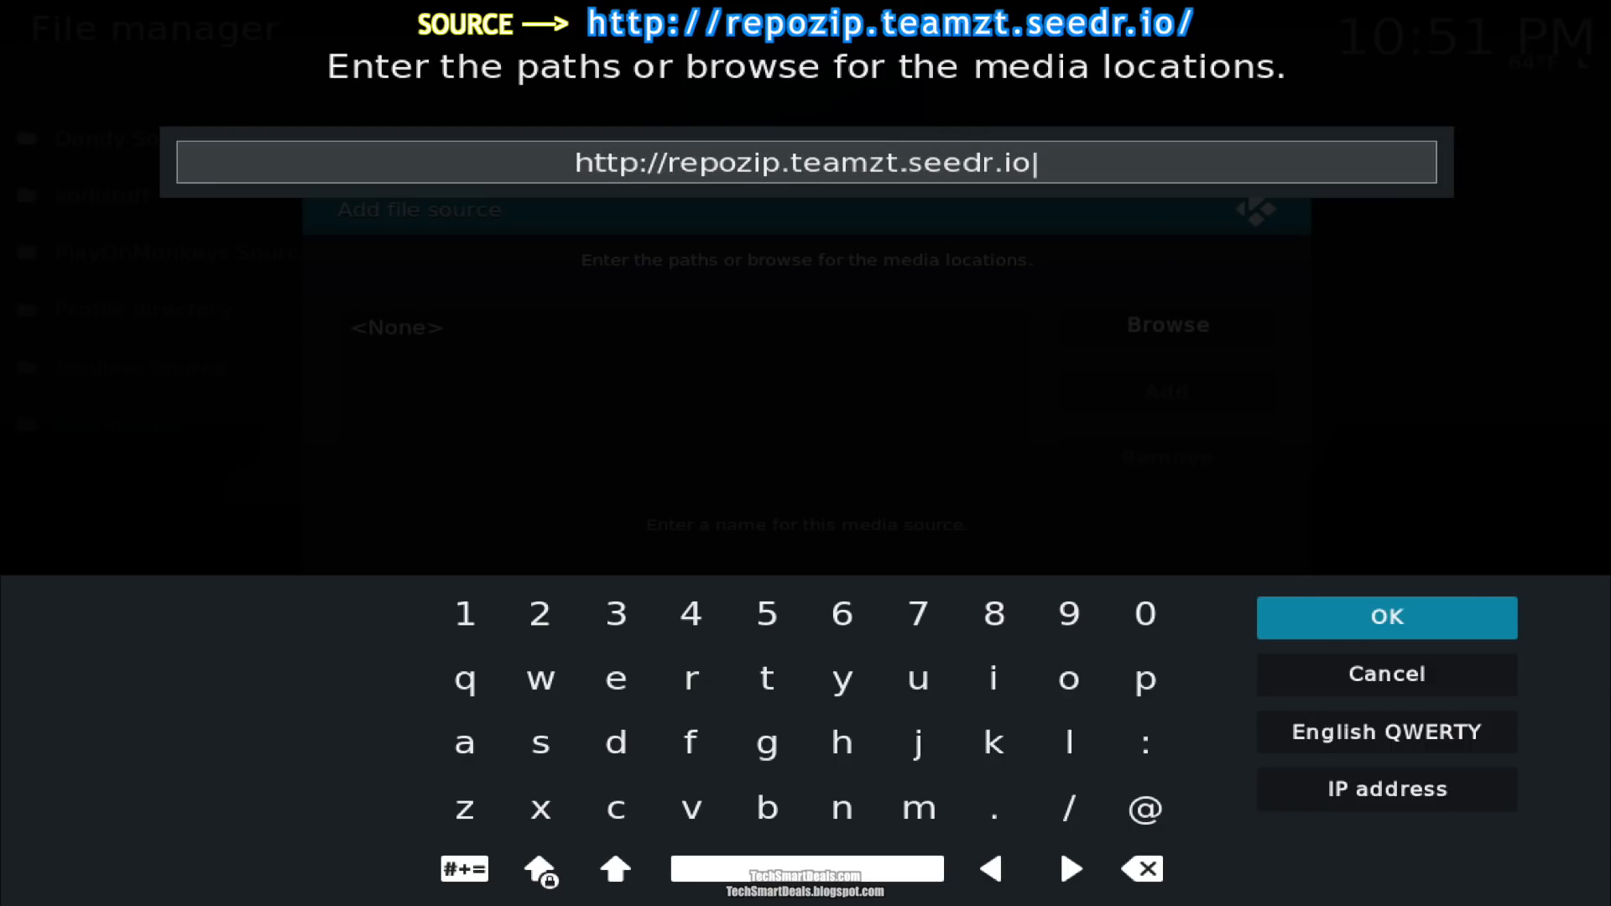
left_click(1067, 809)
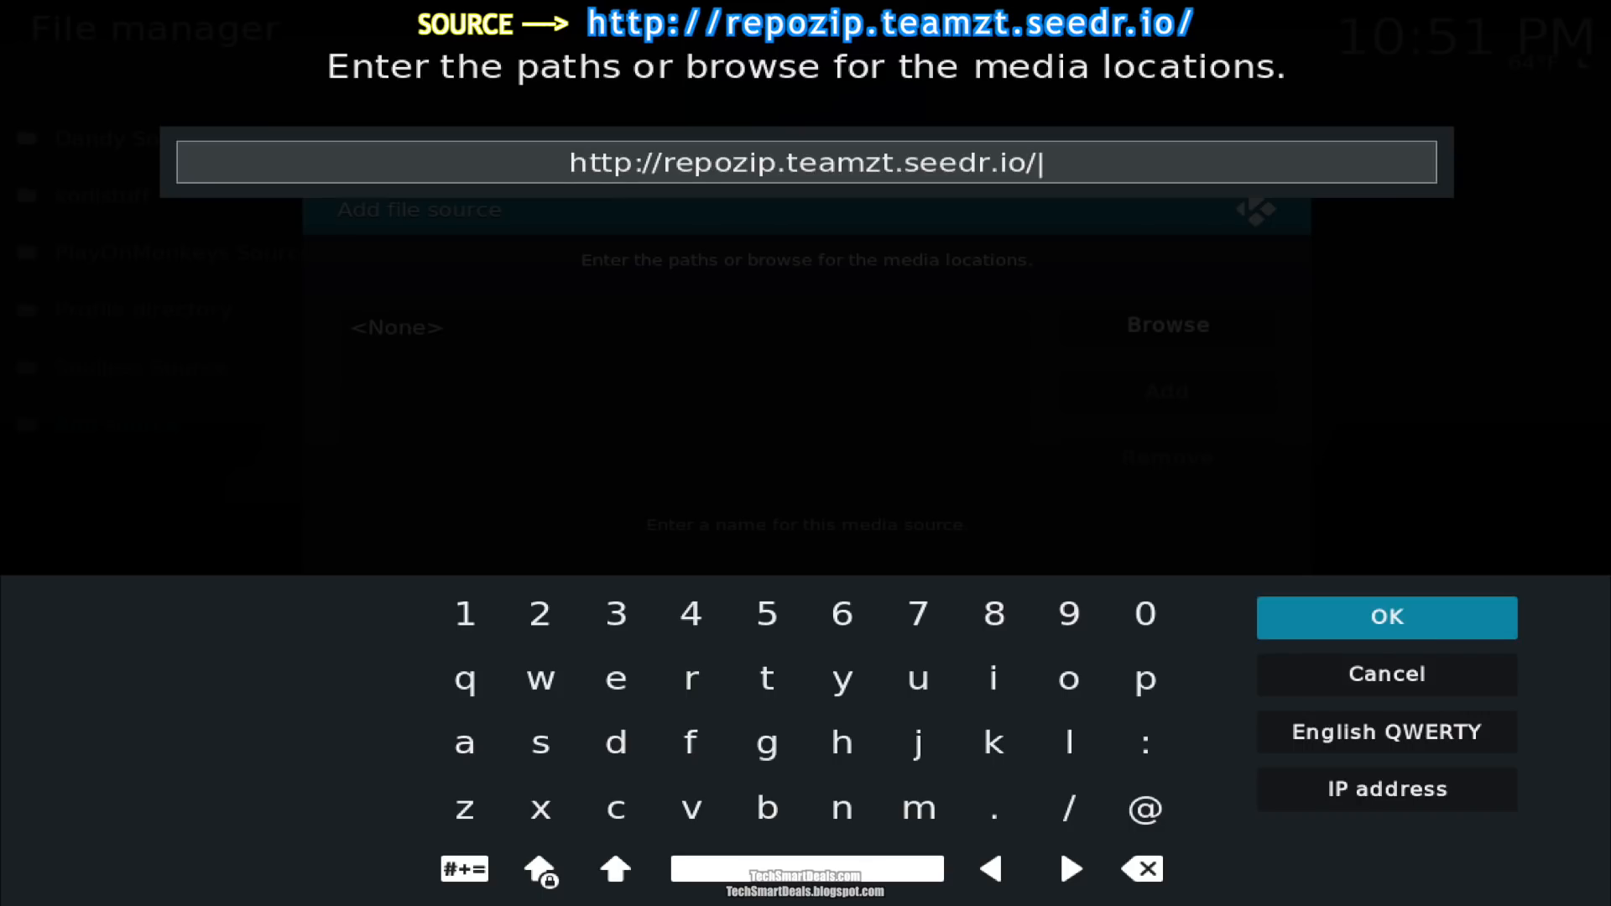
mouse_move(1173, 242)
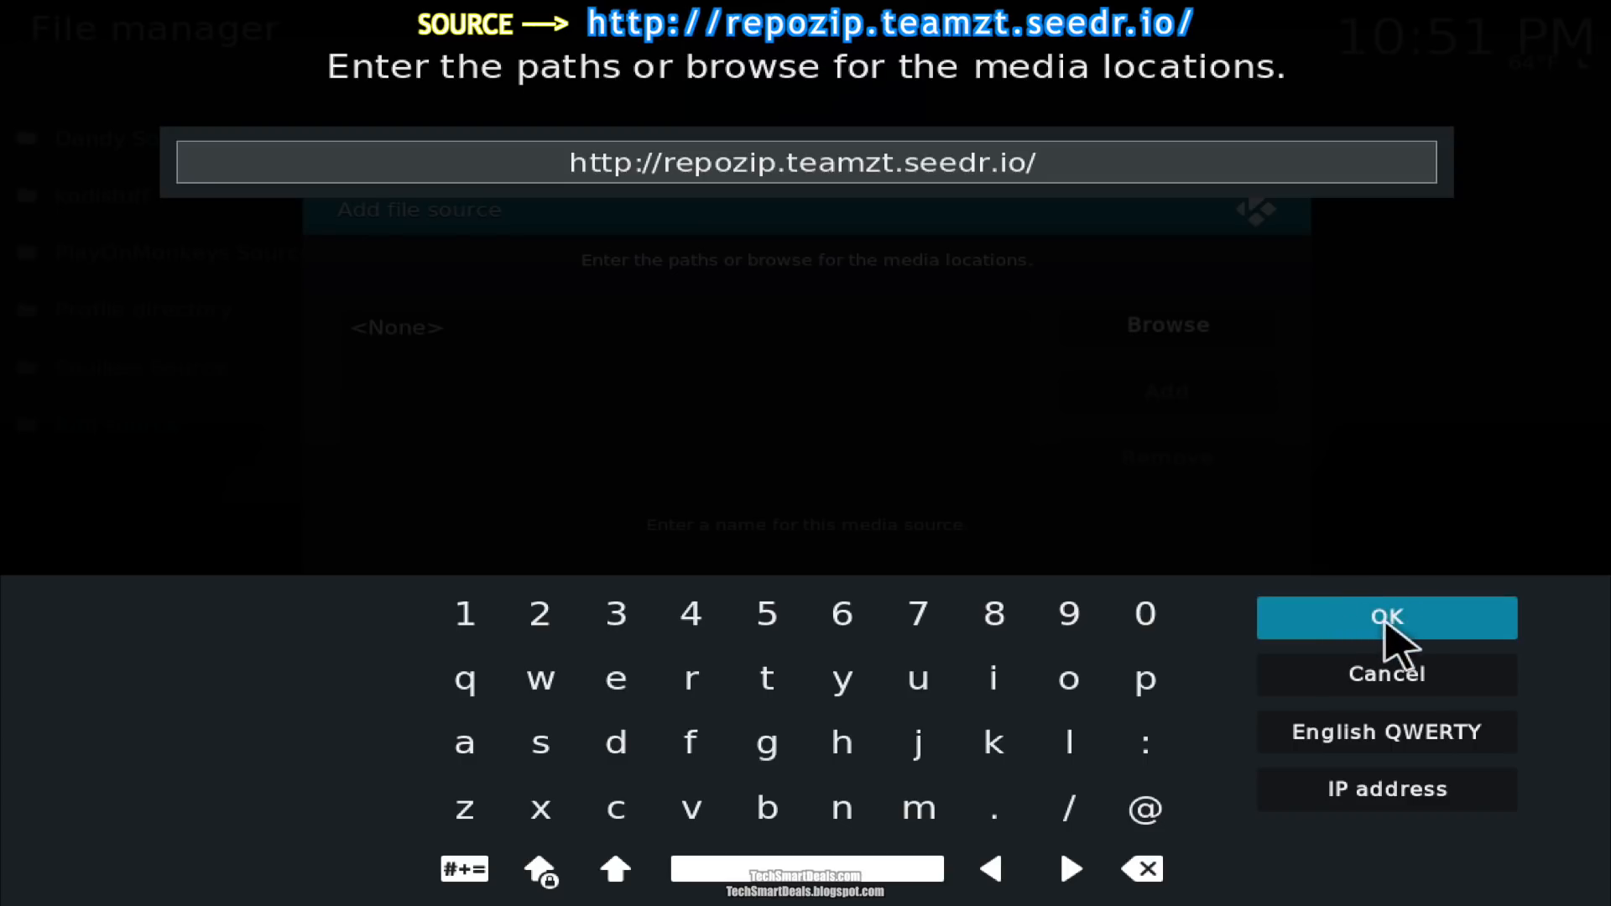
left_click(1386, 617)
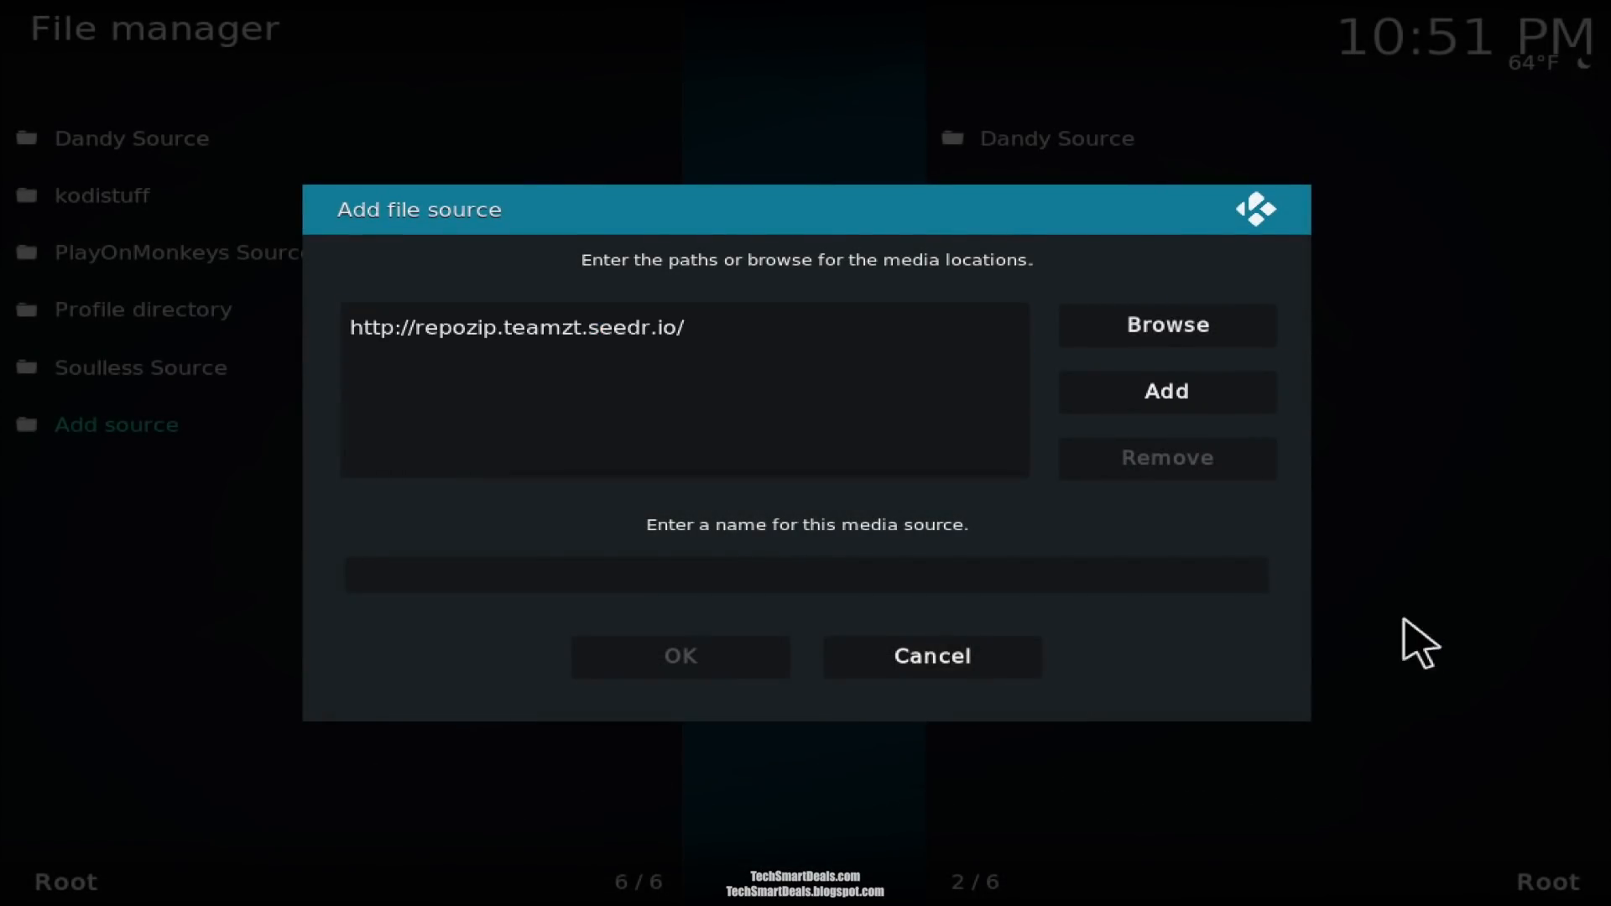
left_click(683, 326)
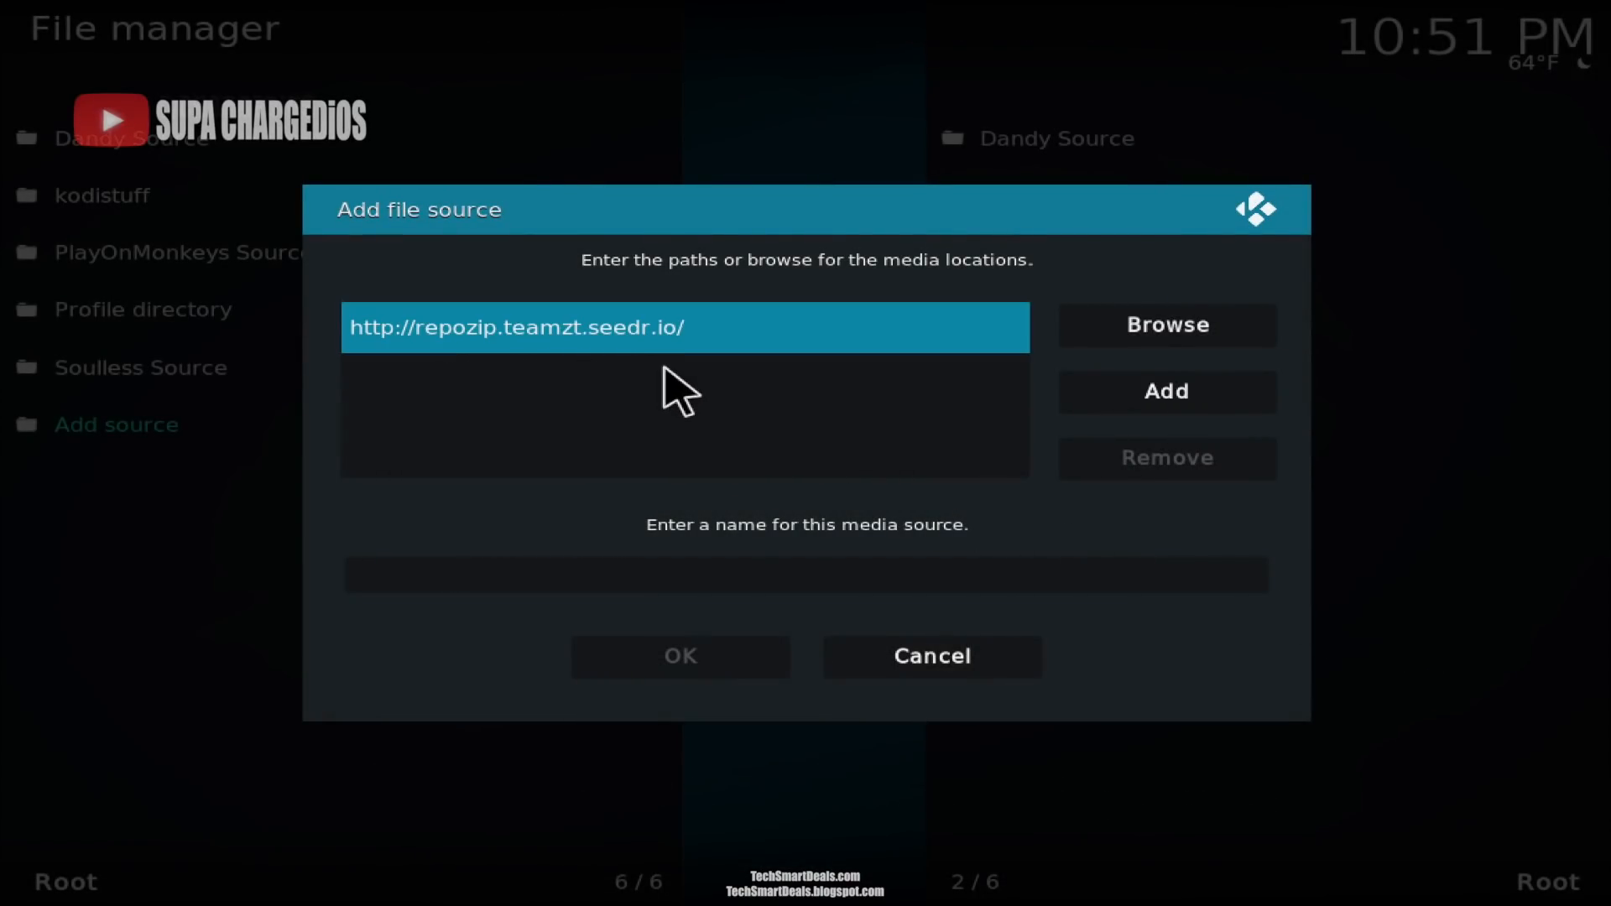
mouse_move(992, 508)
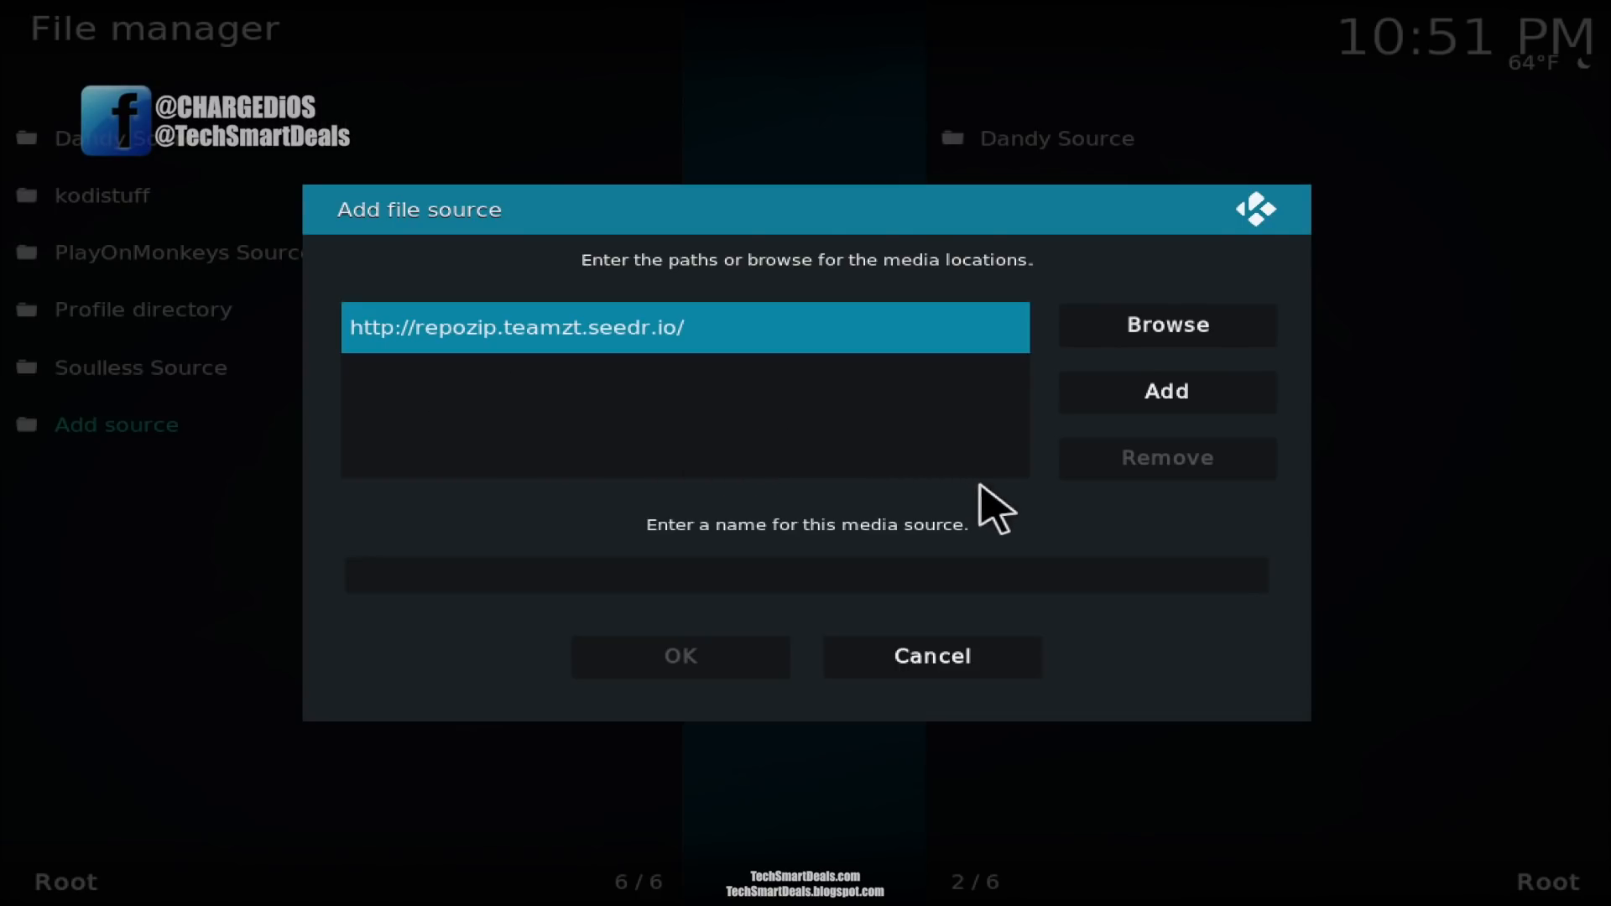
Step: Name the repozip source 'Zero Repo' and save it
left_click(805, 574)
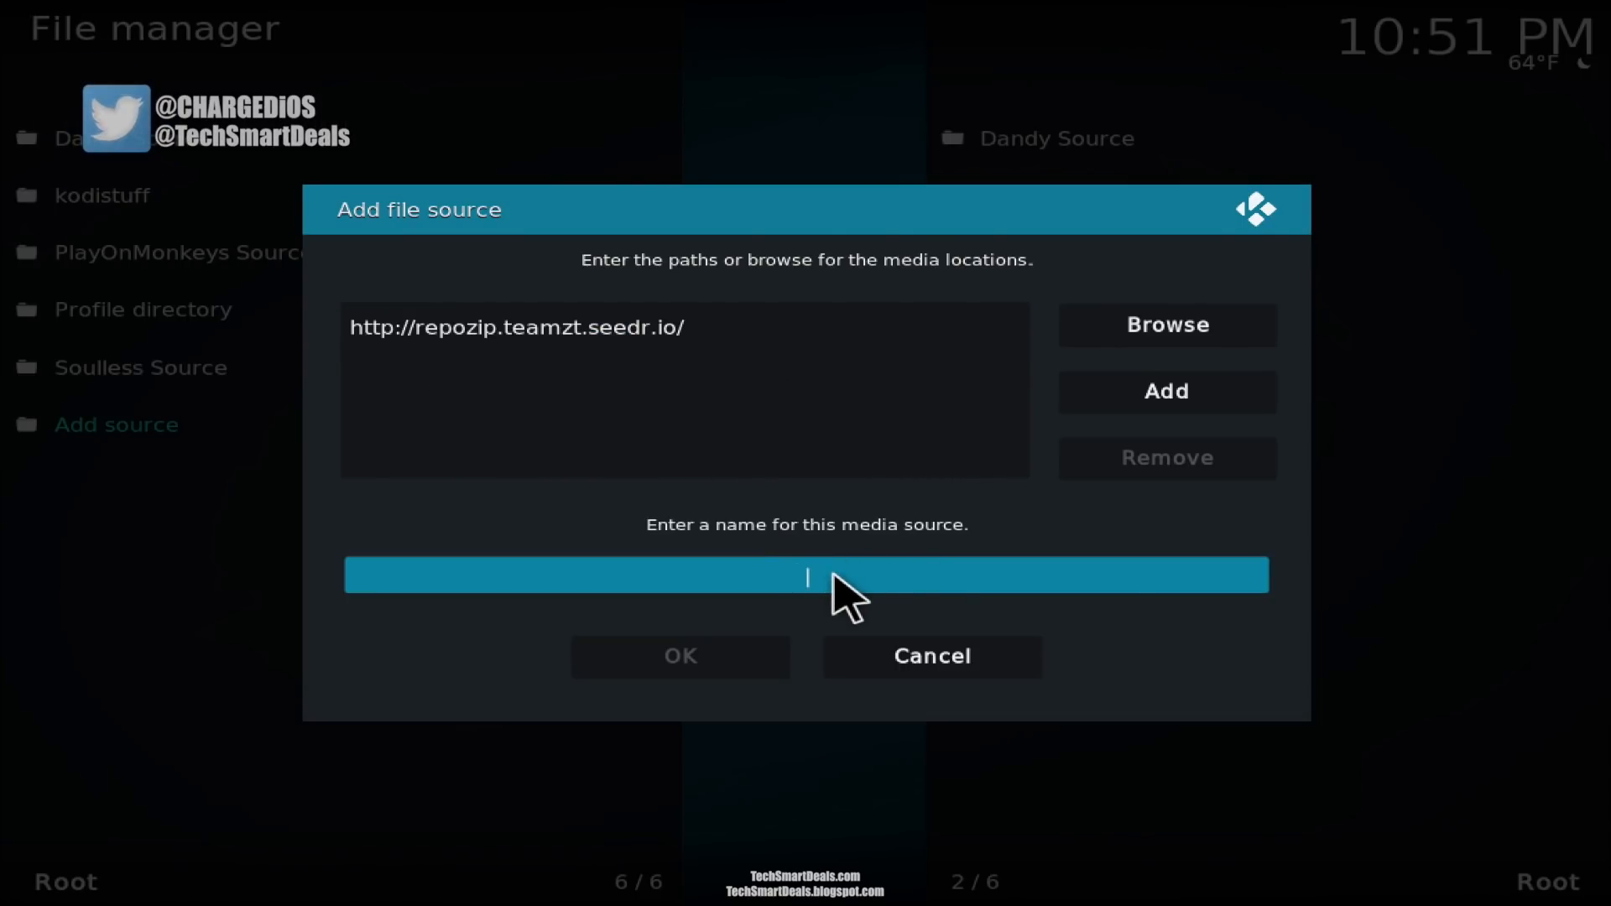
left_click(806, 574)
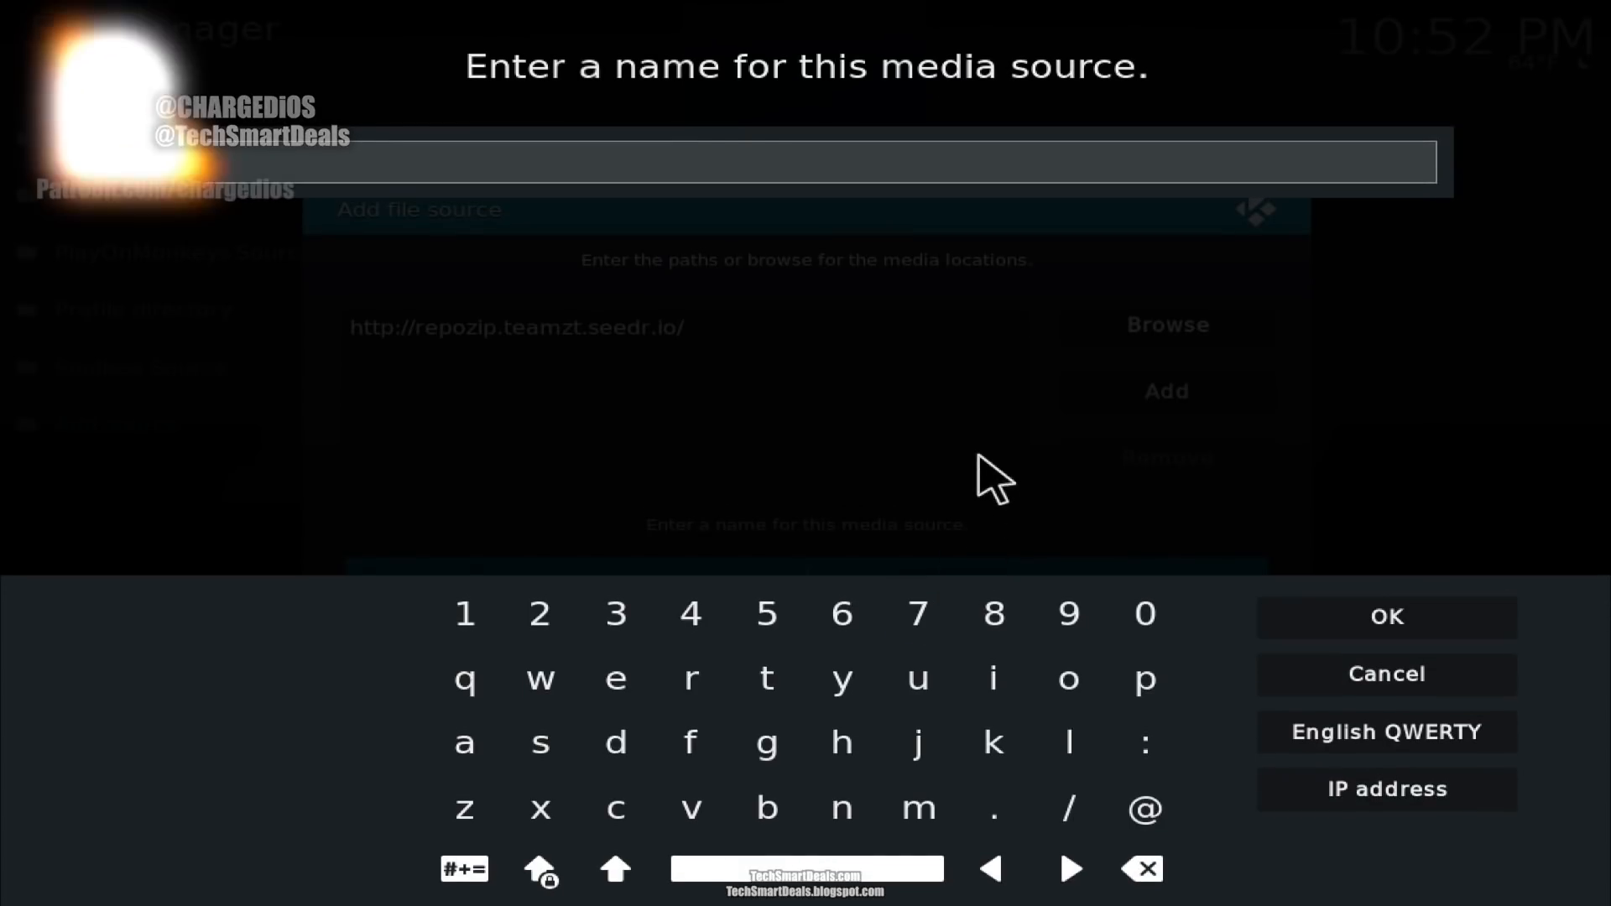
type("Zero Repo")
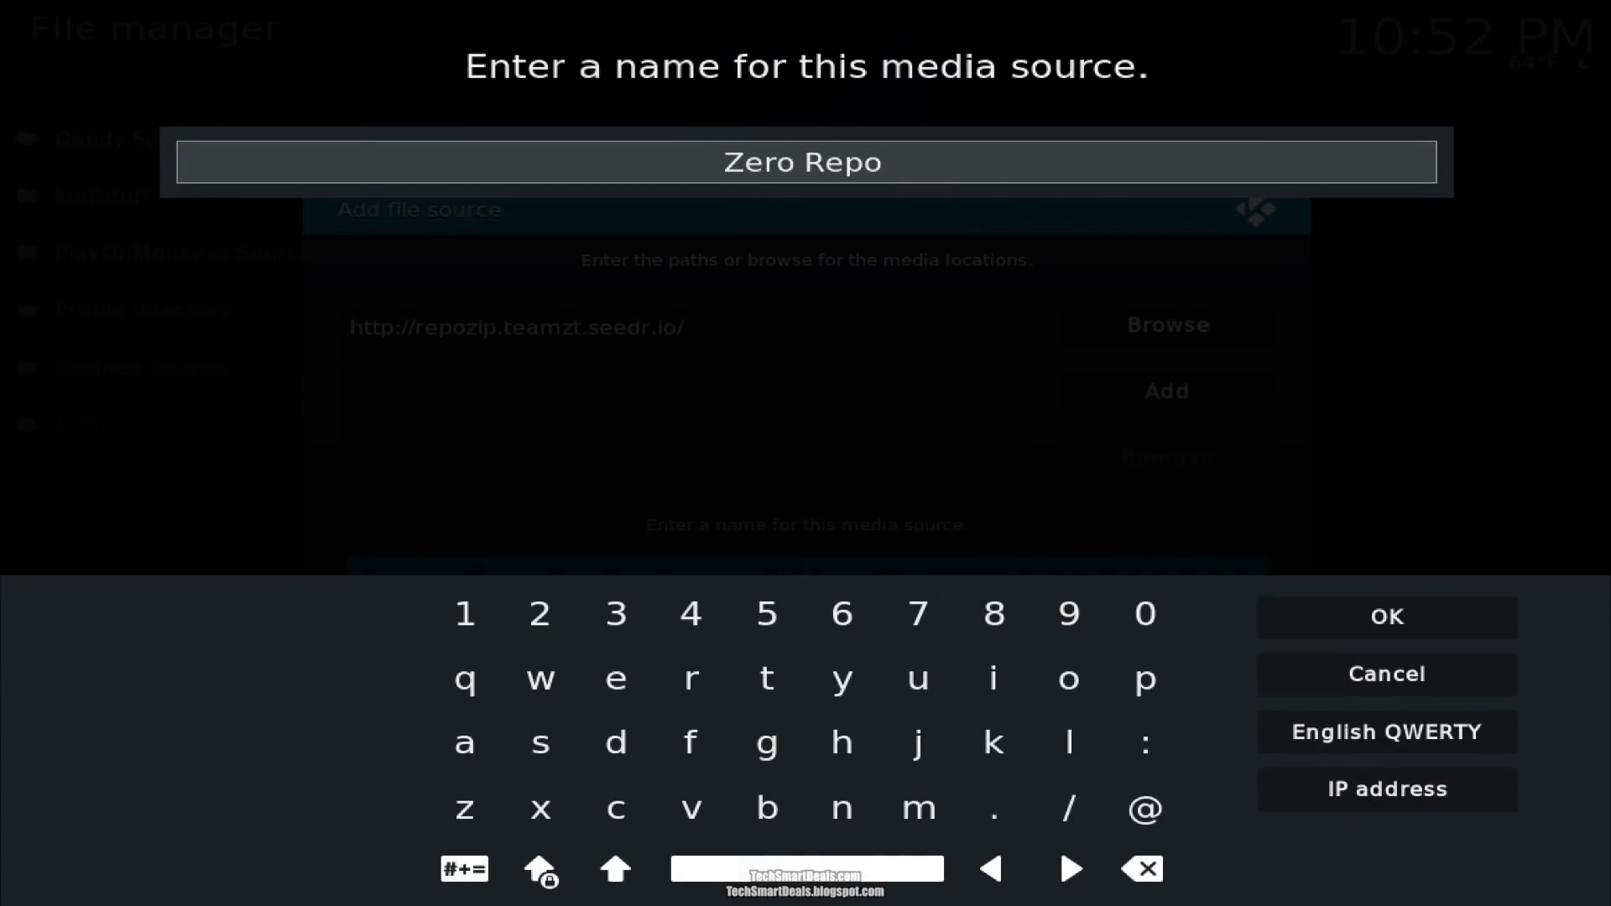
mouse_move(1386, 617)
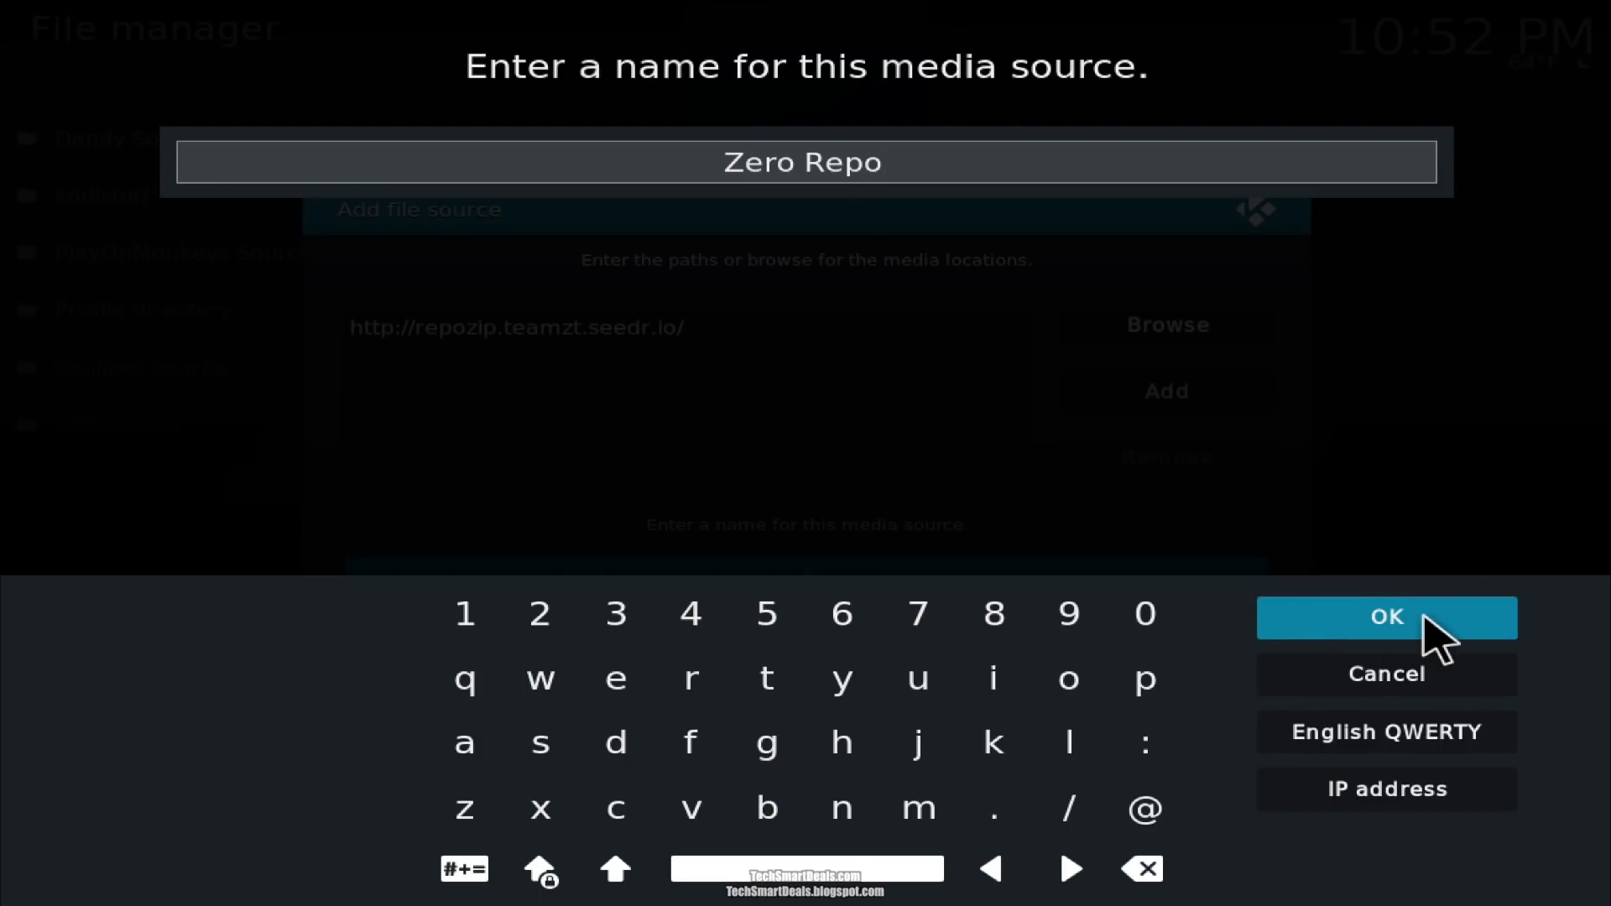
left_click(1386, 617)
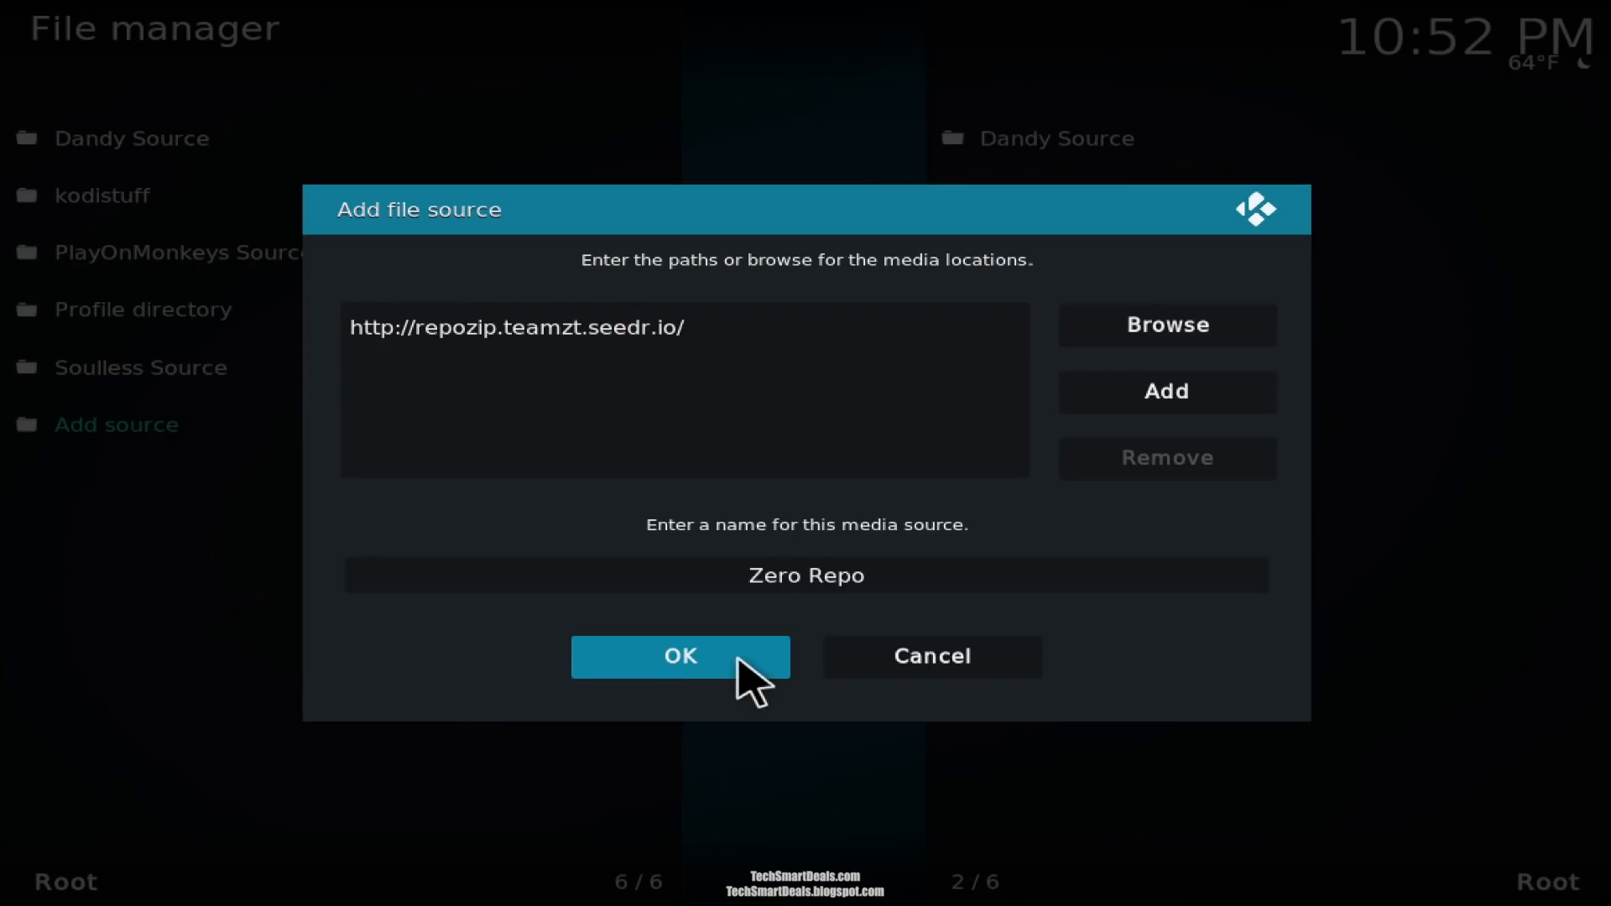
left_click(678, 656)
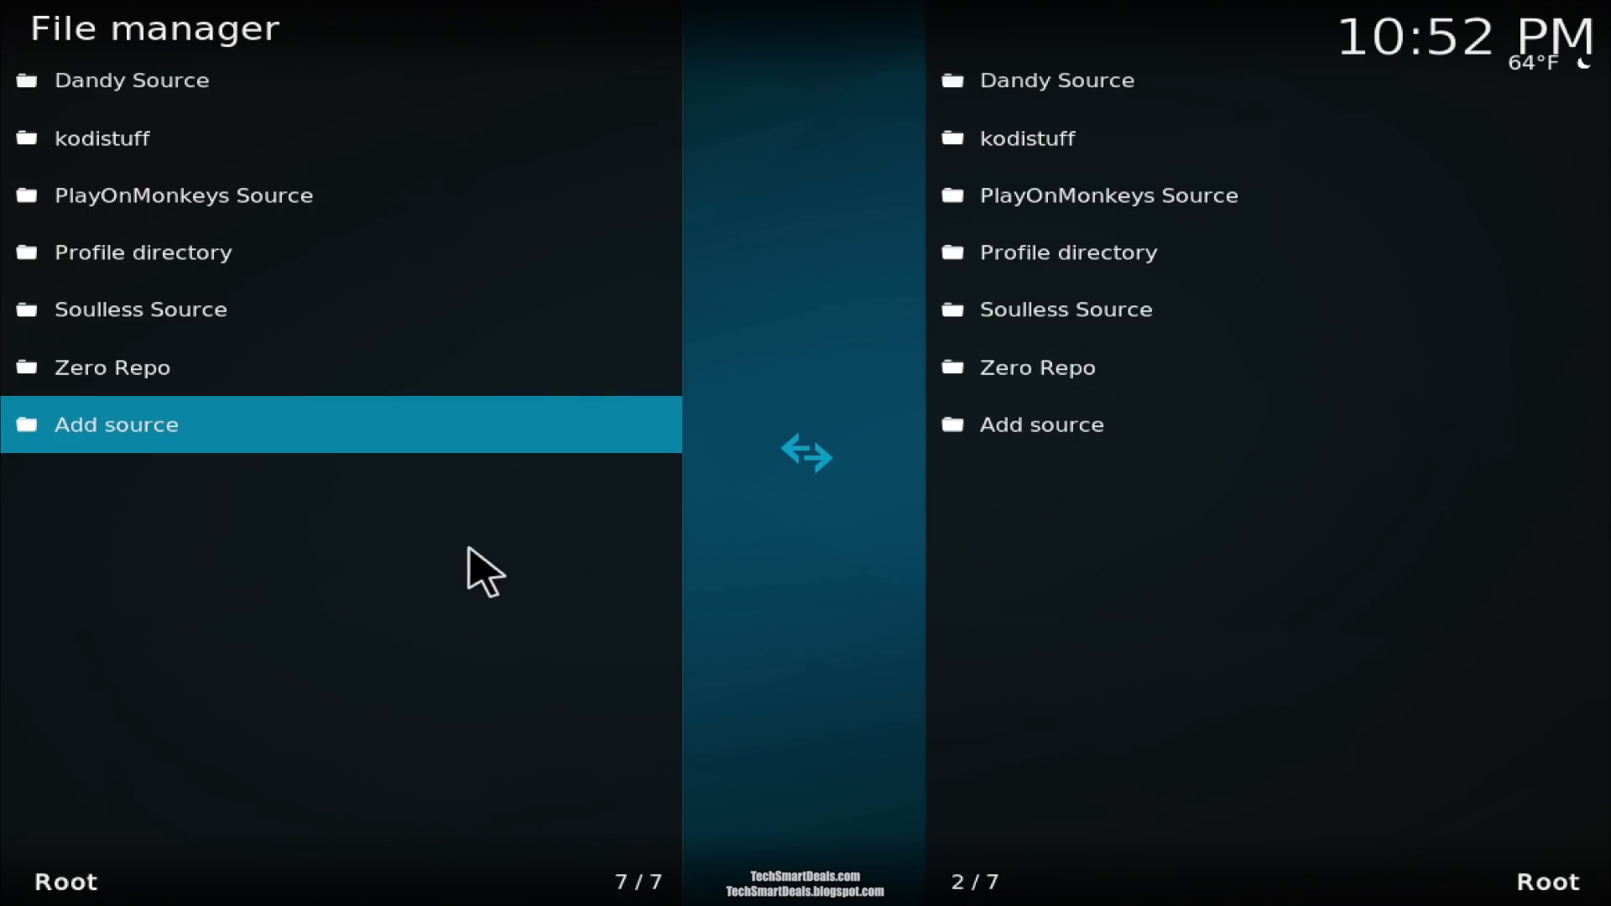
mouse_move(113, 367)
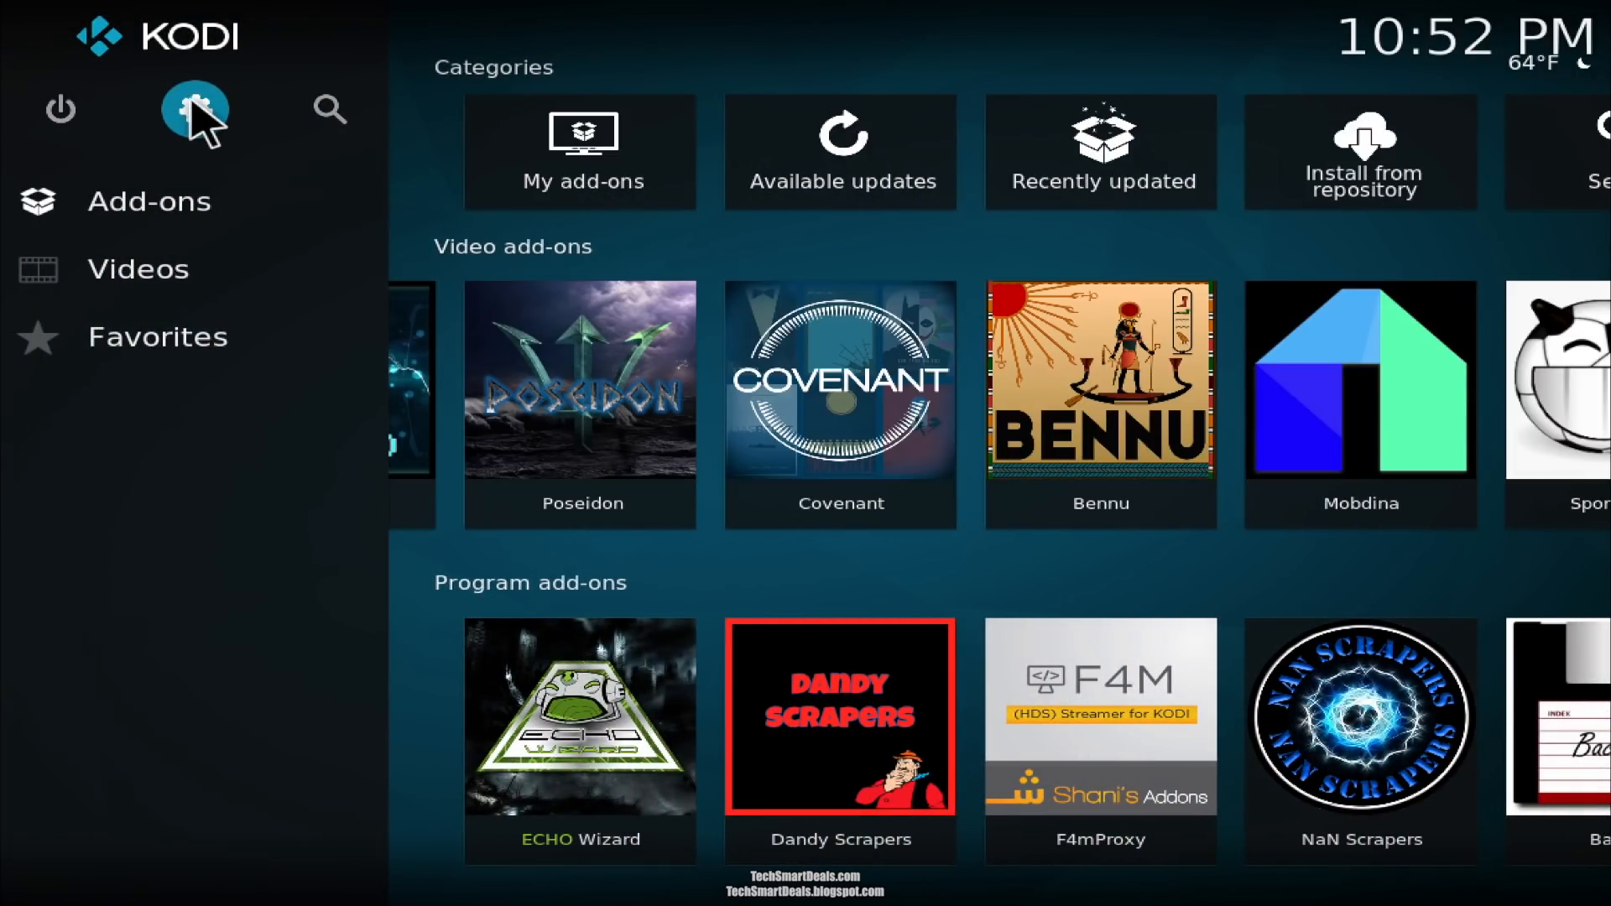
mouse_move(841, 152)
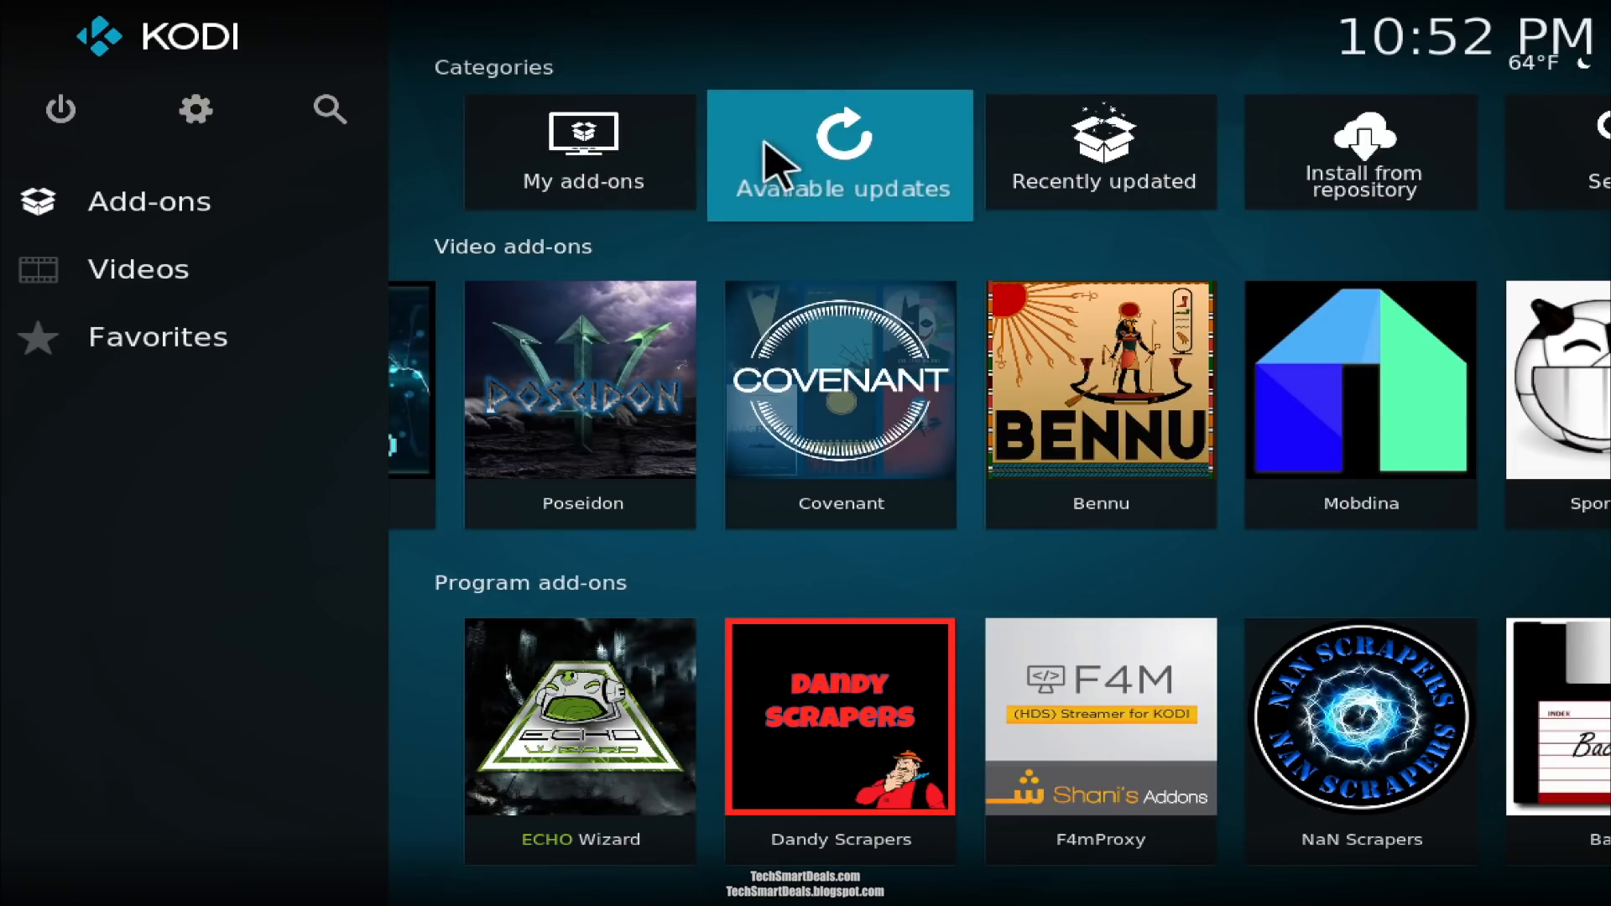
mouse_move(1360, 152)
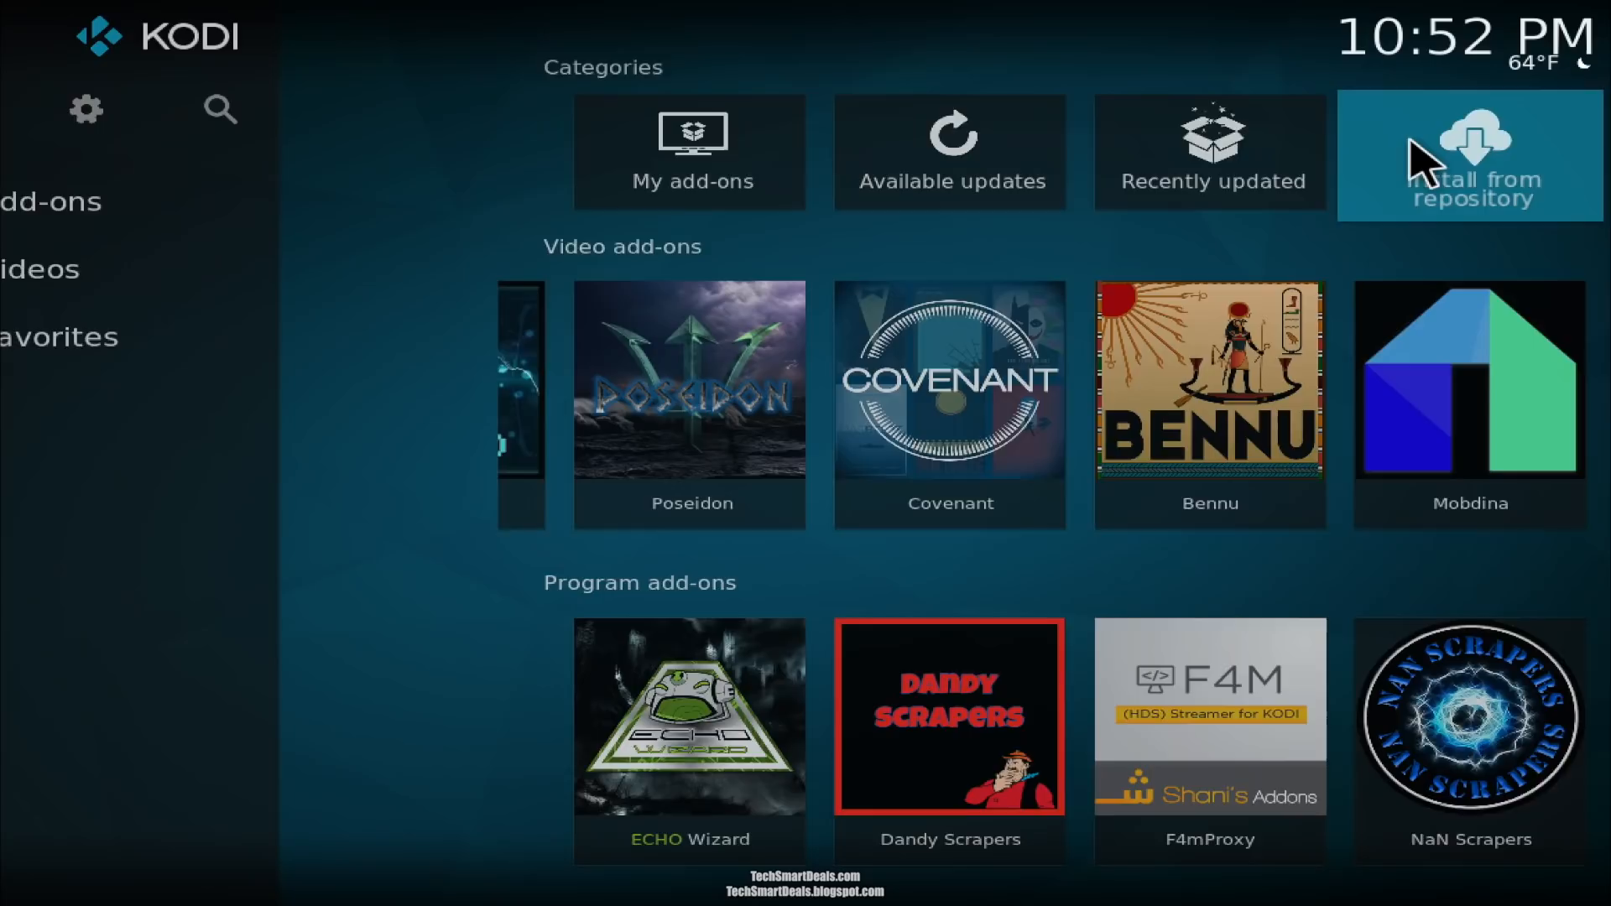
Step: Look at Install from repository, then go back up to the add-on browser
left_click(1469, 152)
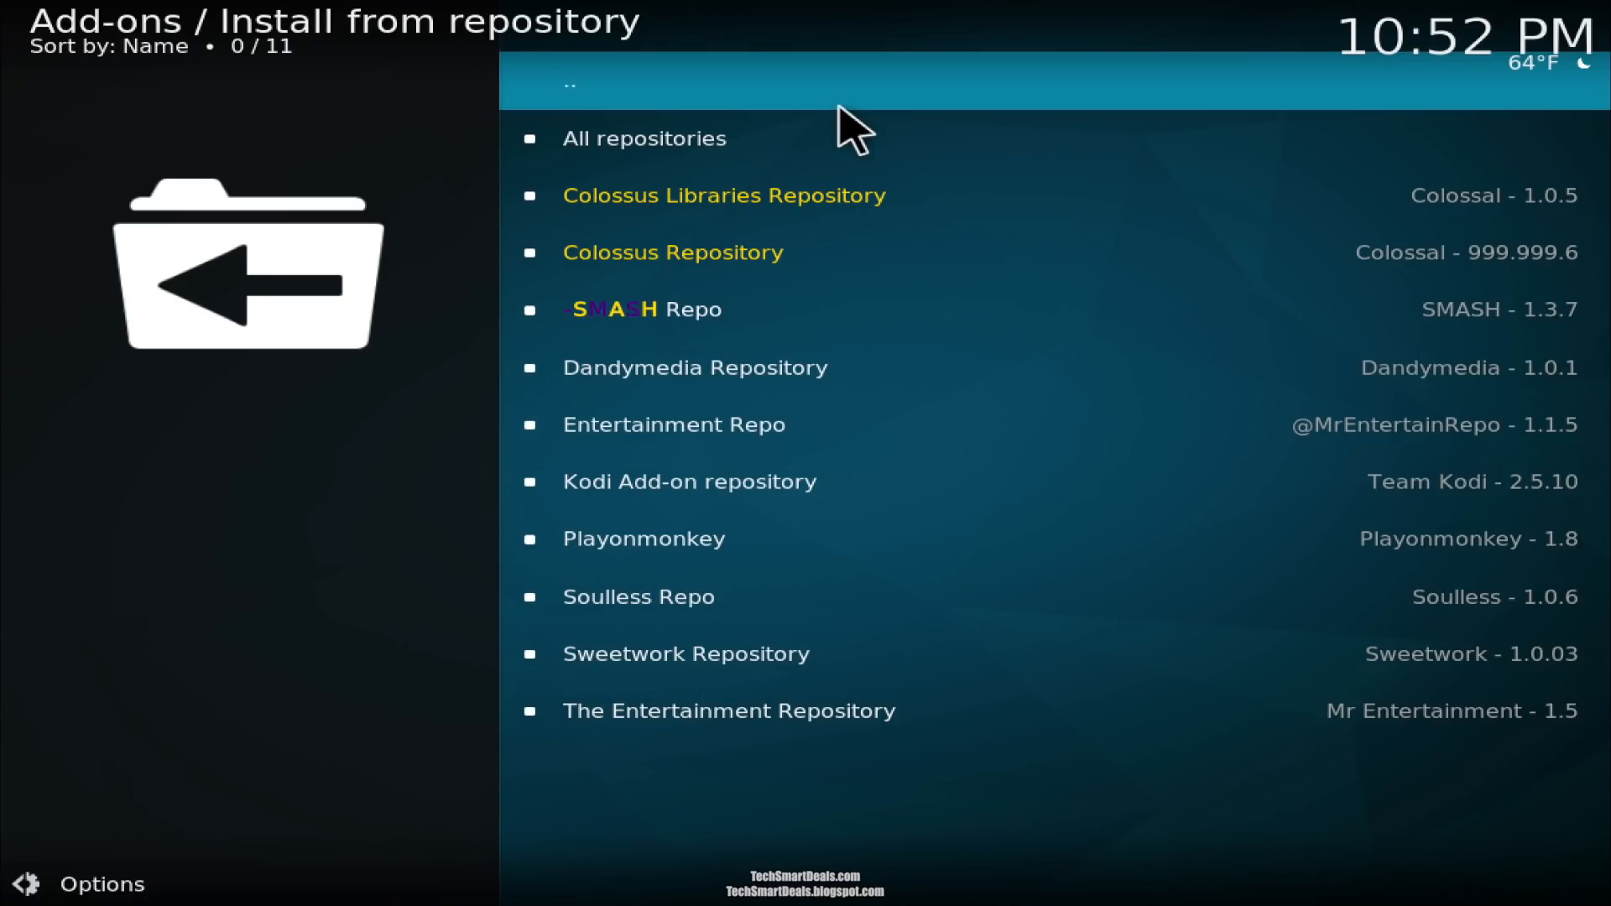
mouse_move(605, 102)
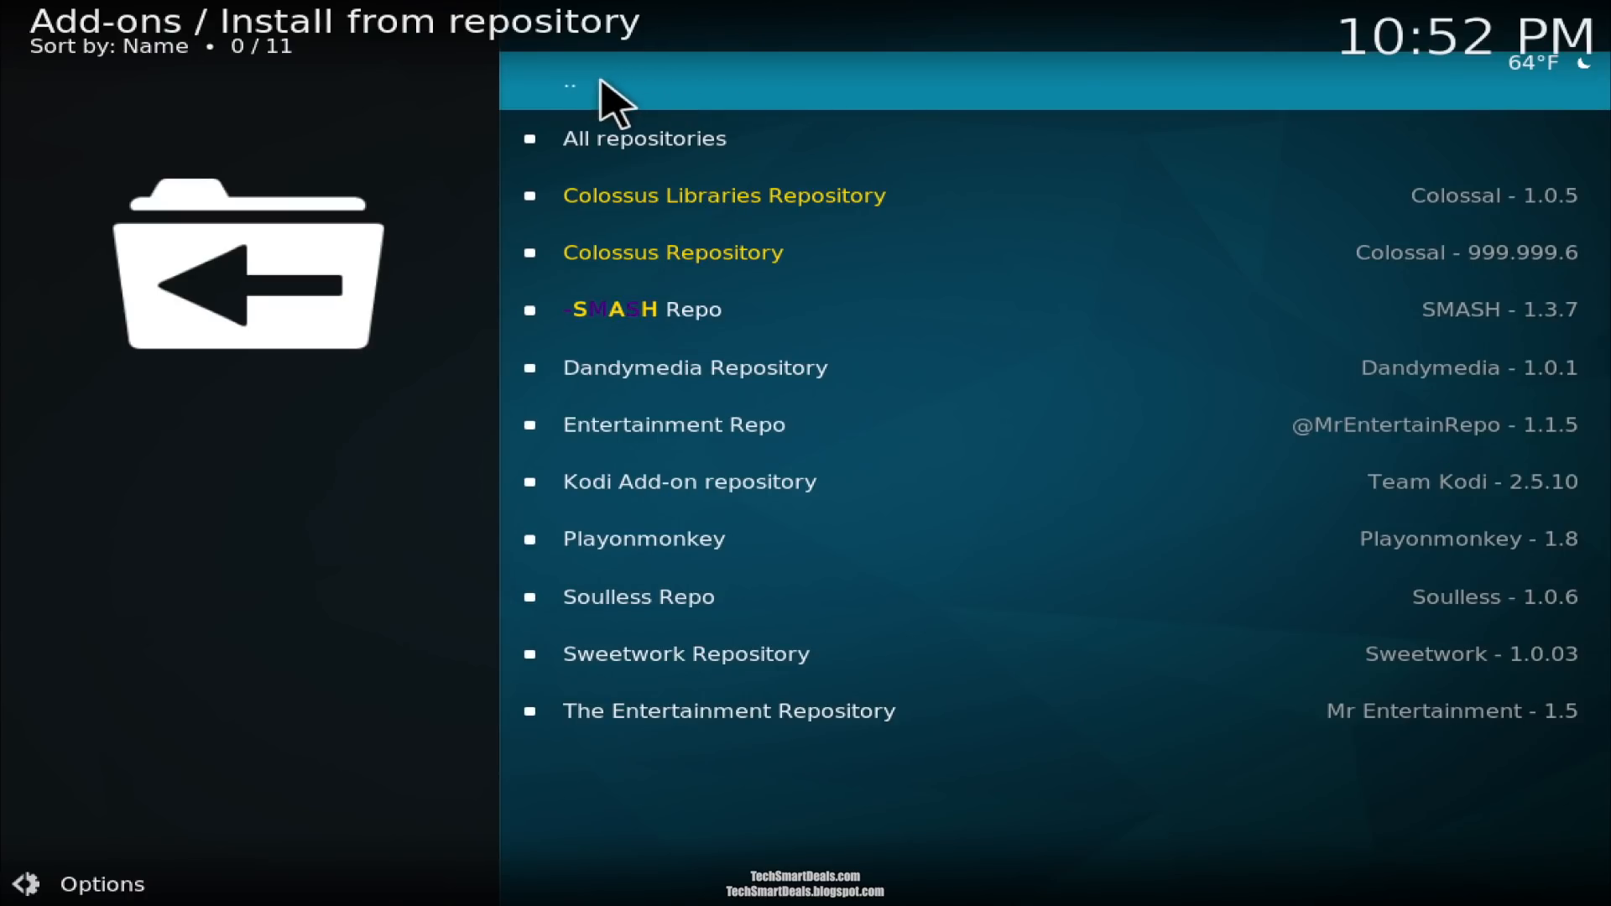
left_click(572, 84)
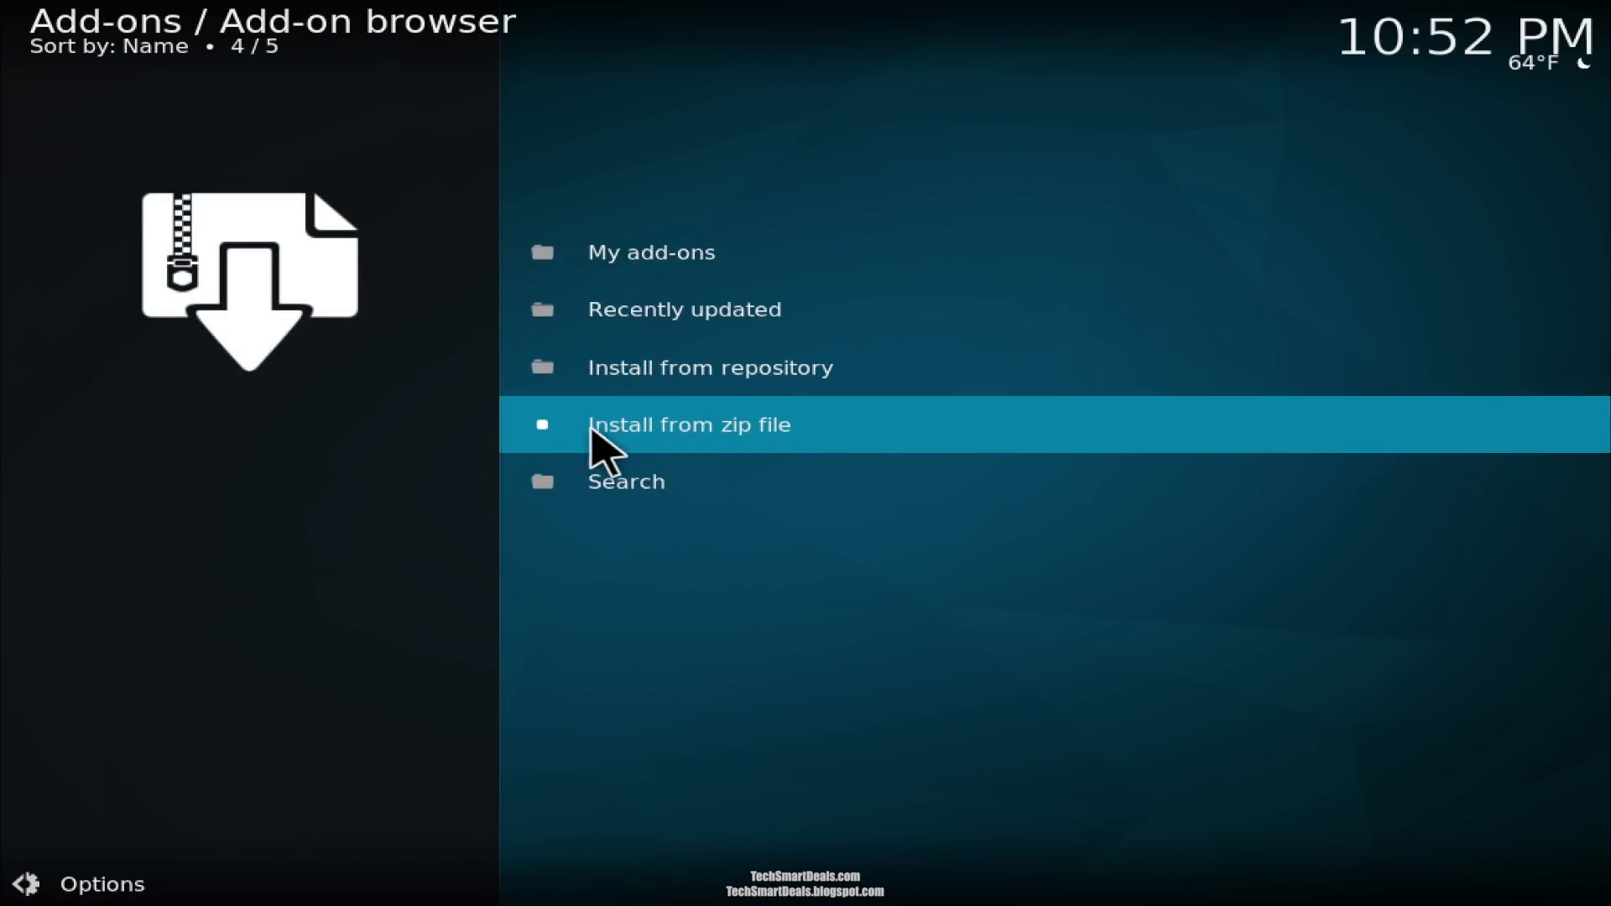
mouse_move(877, 453)
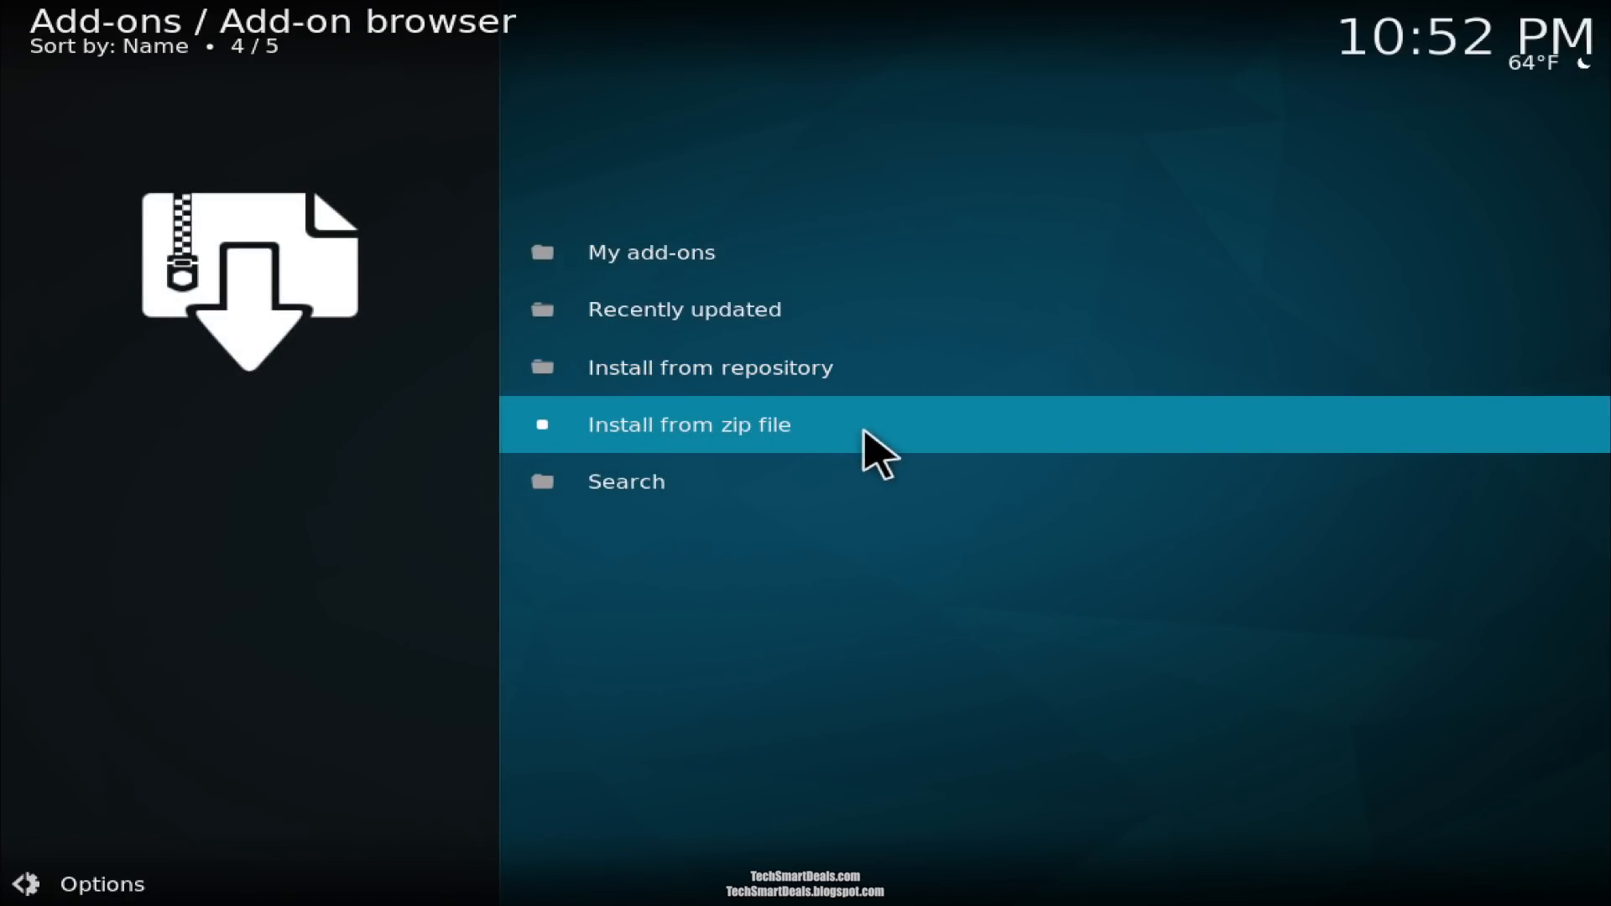
Step: Install the Repo.zip repository package from the Zero Repo source
left_click(688, 423)
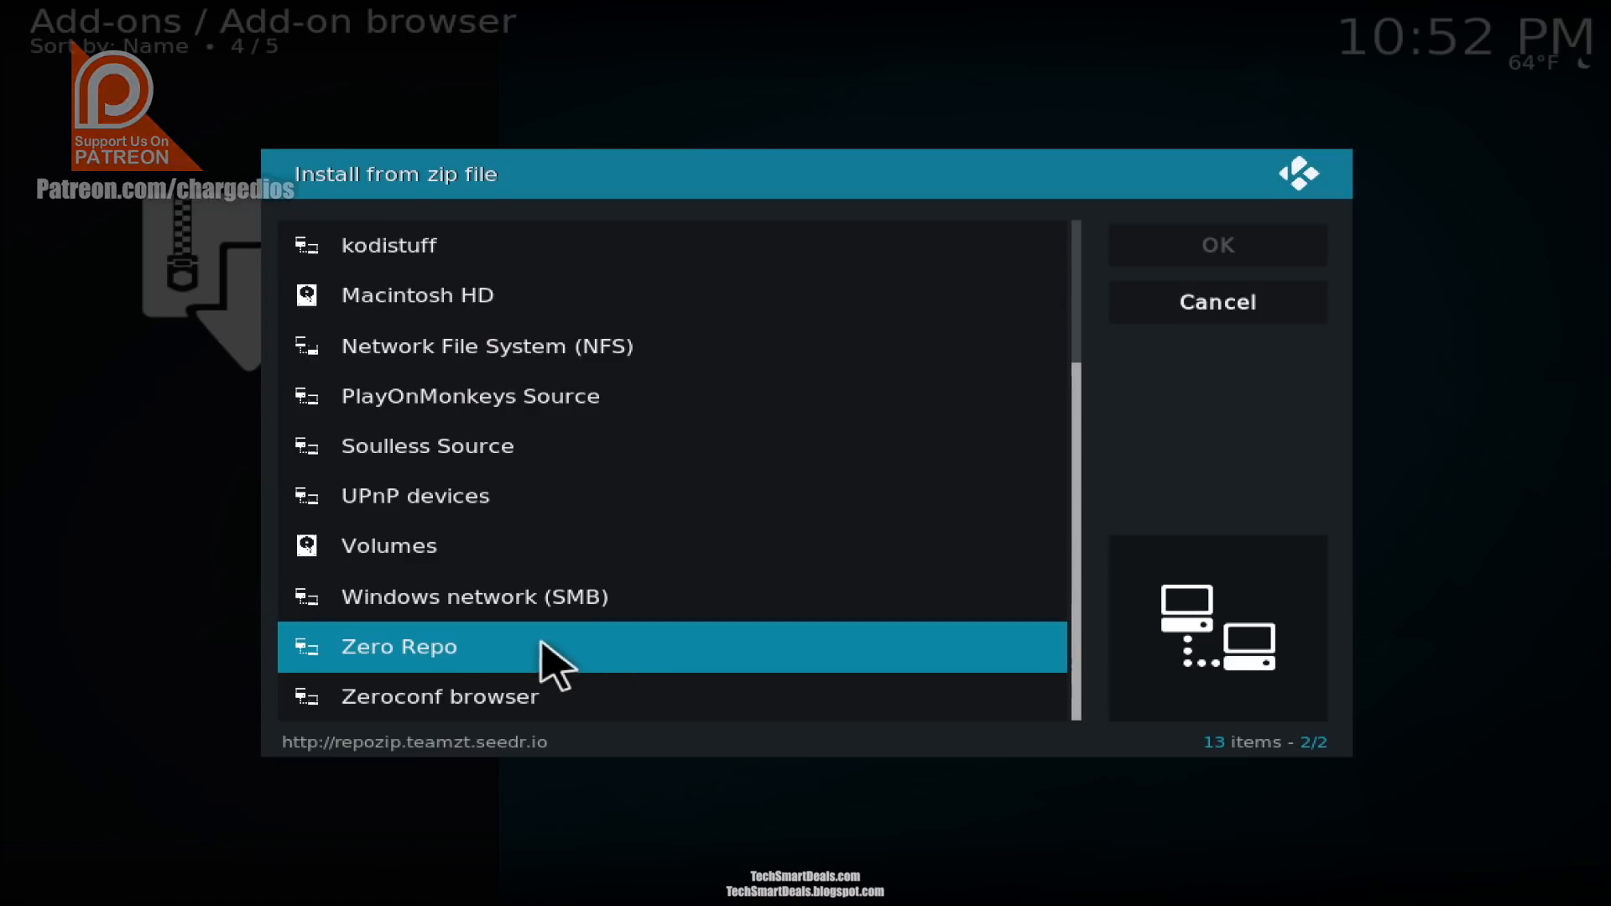
double_click(399, 646)
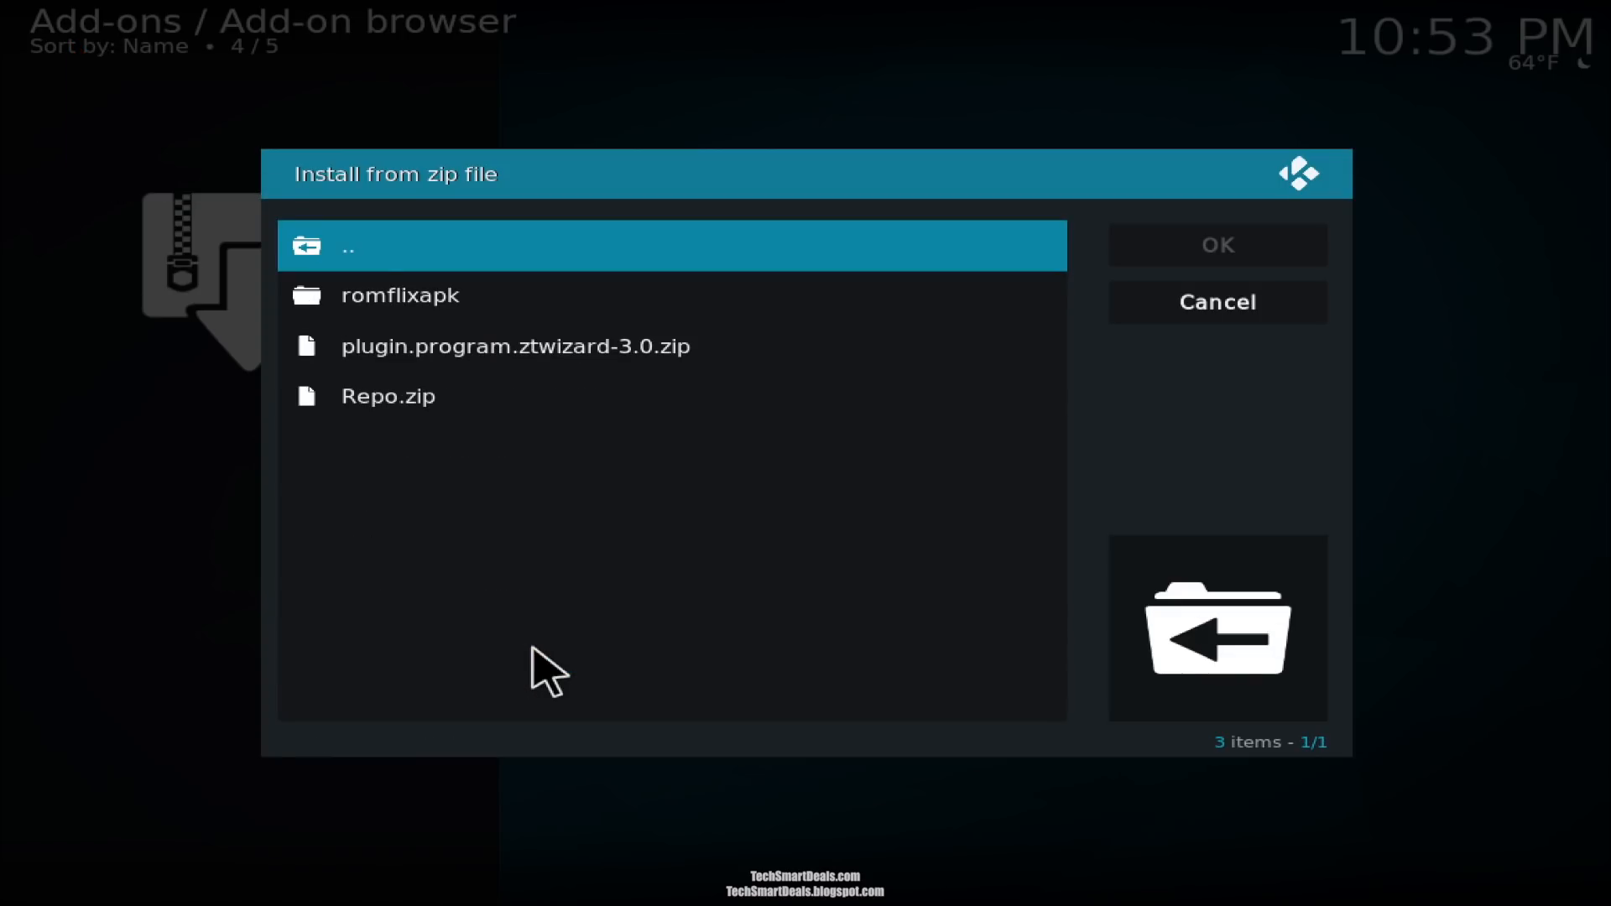
left_click(388, 395)
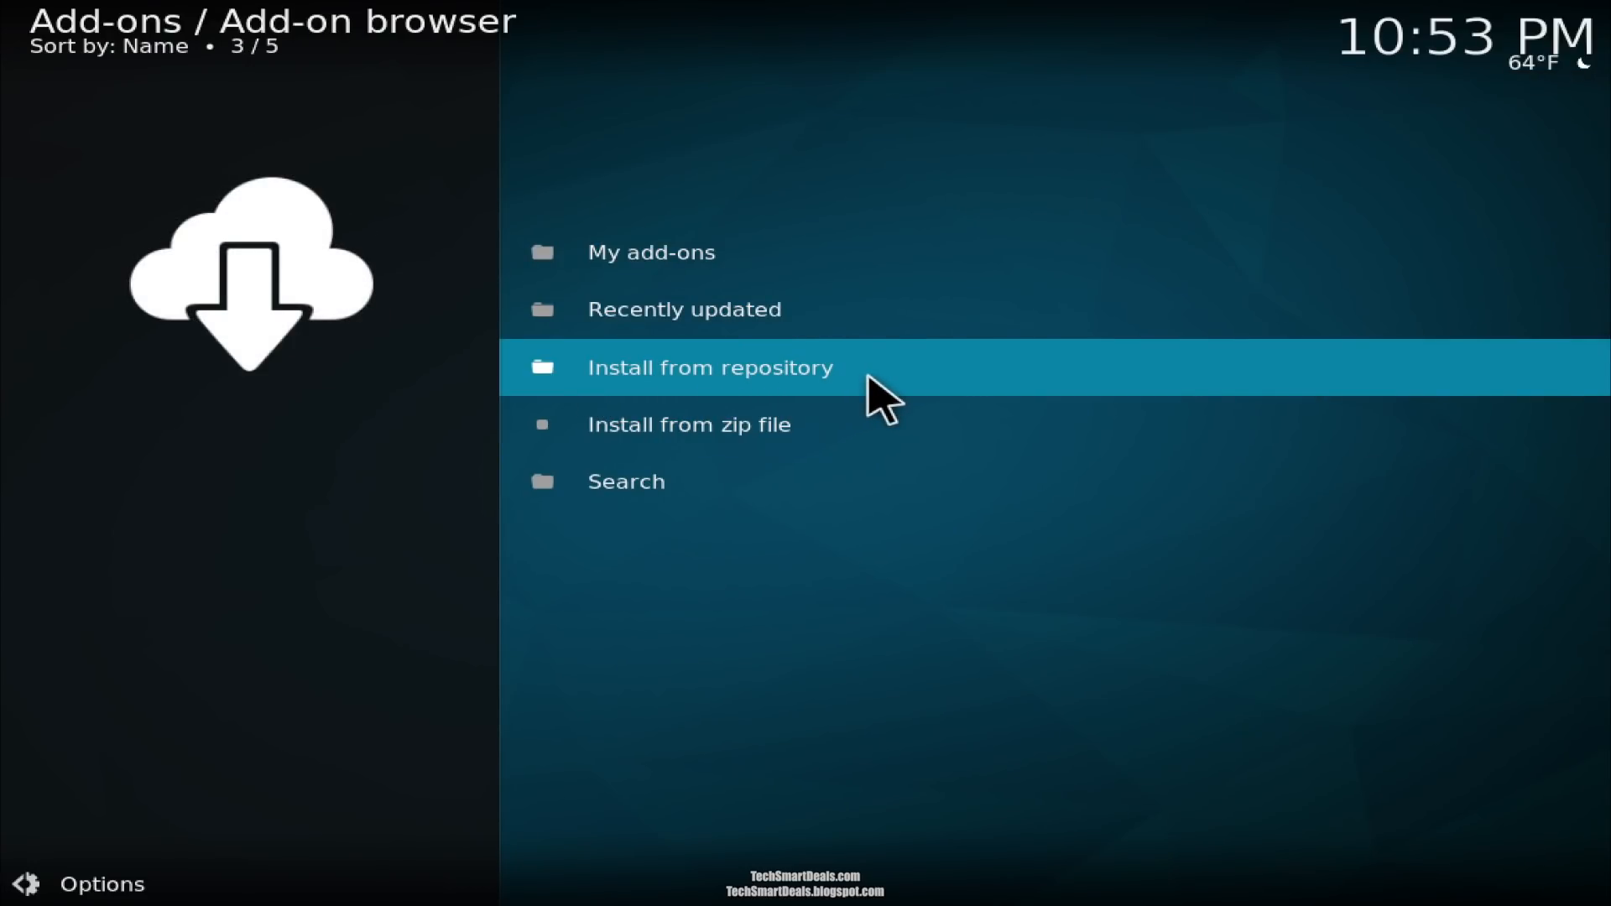
mouse_move(889, 401)
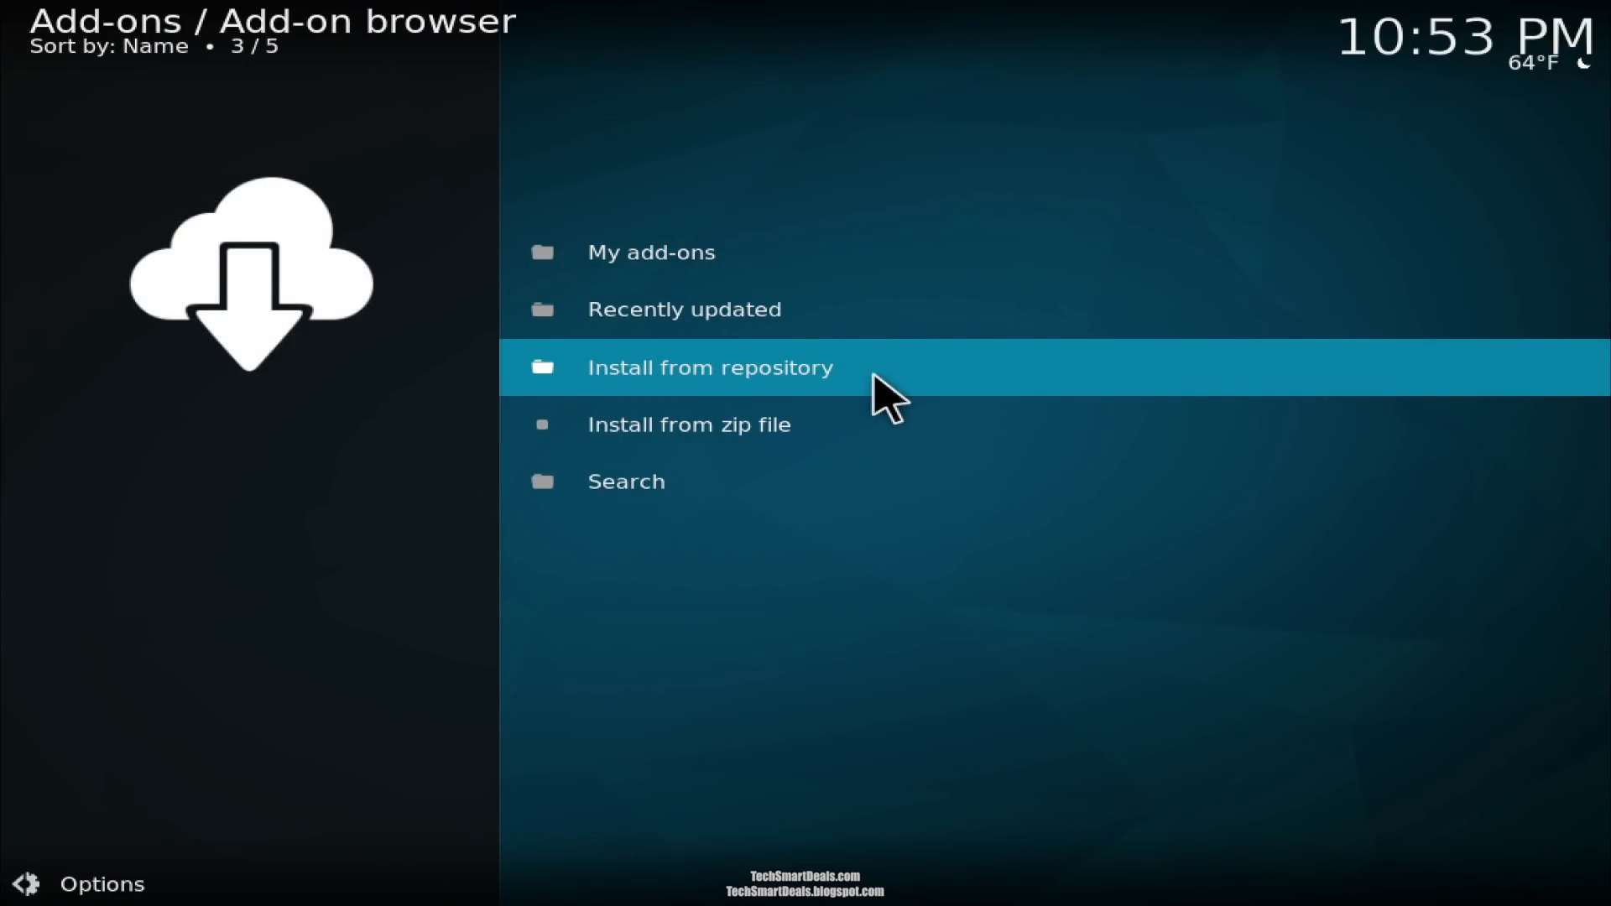
Step: Install The Pyramid from the Zero Tolerance Repository's video add-ons
left_click(710, 367)
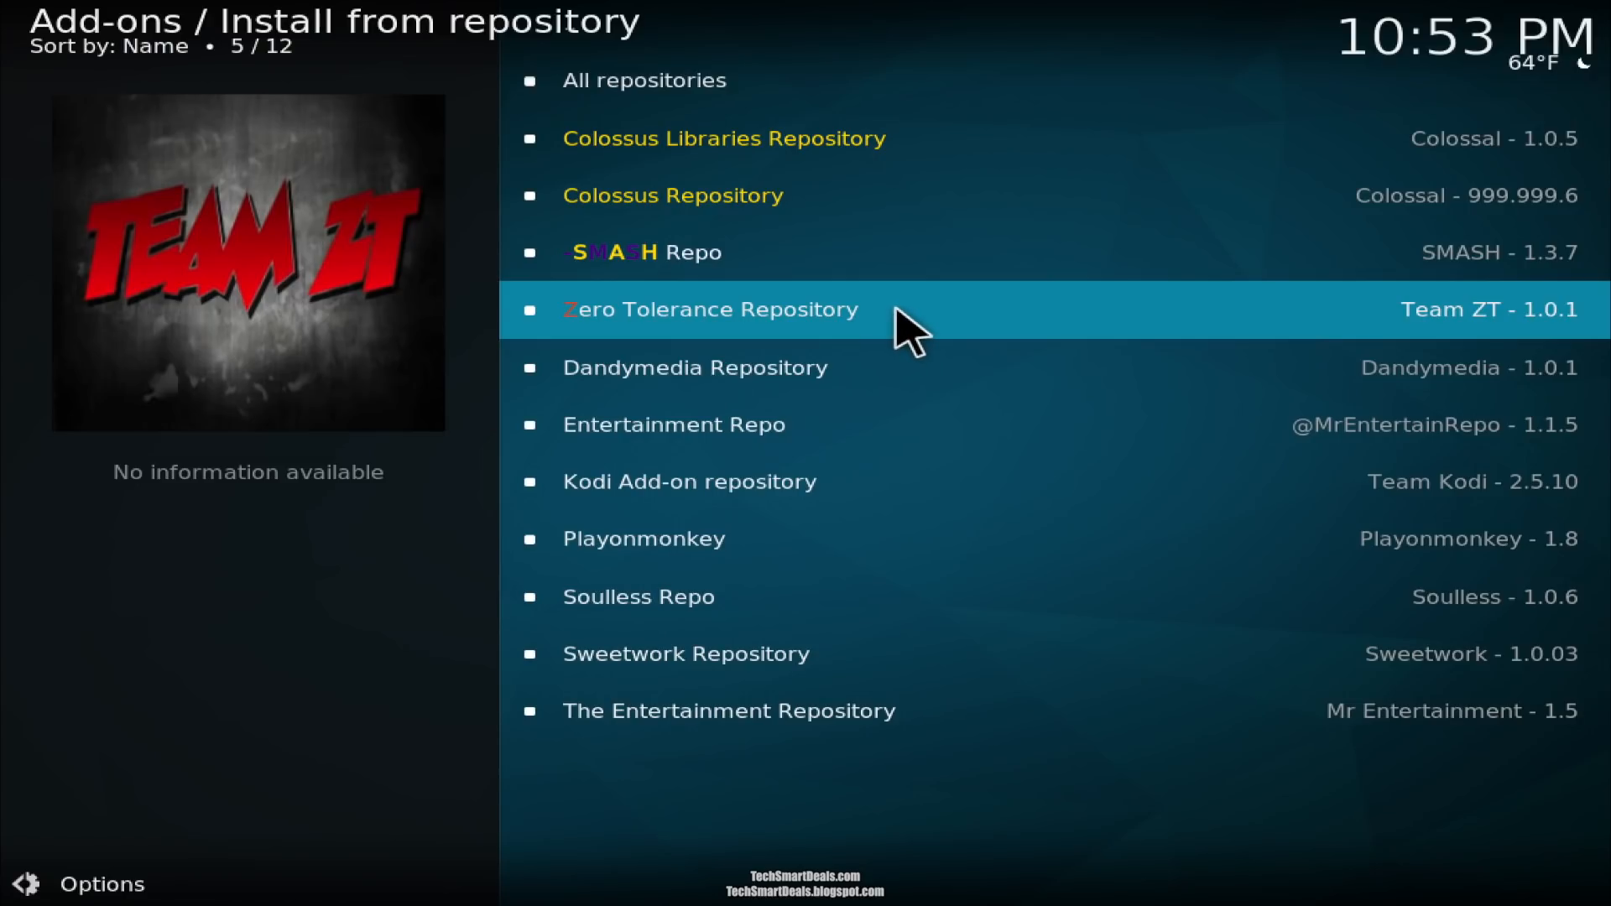
left_click(710, 309)
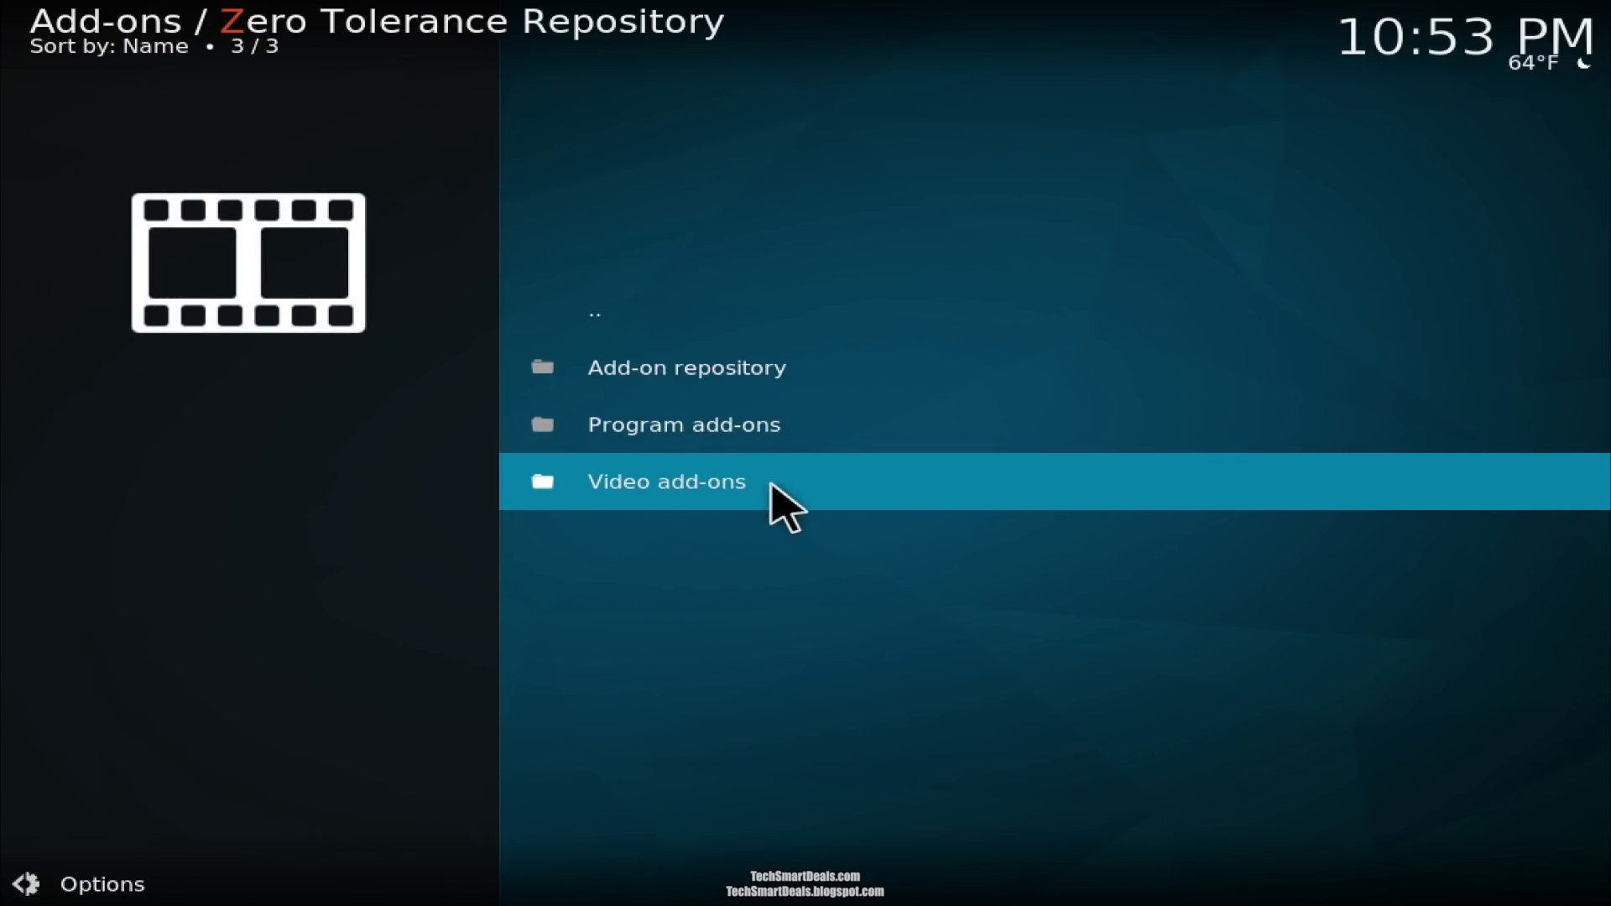
left_click(665, 481)
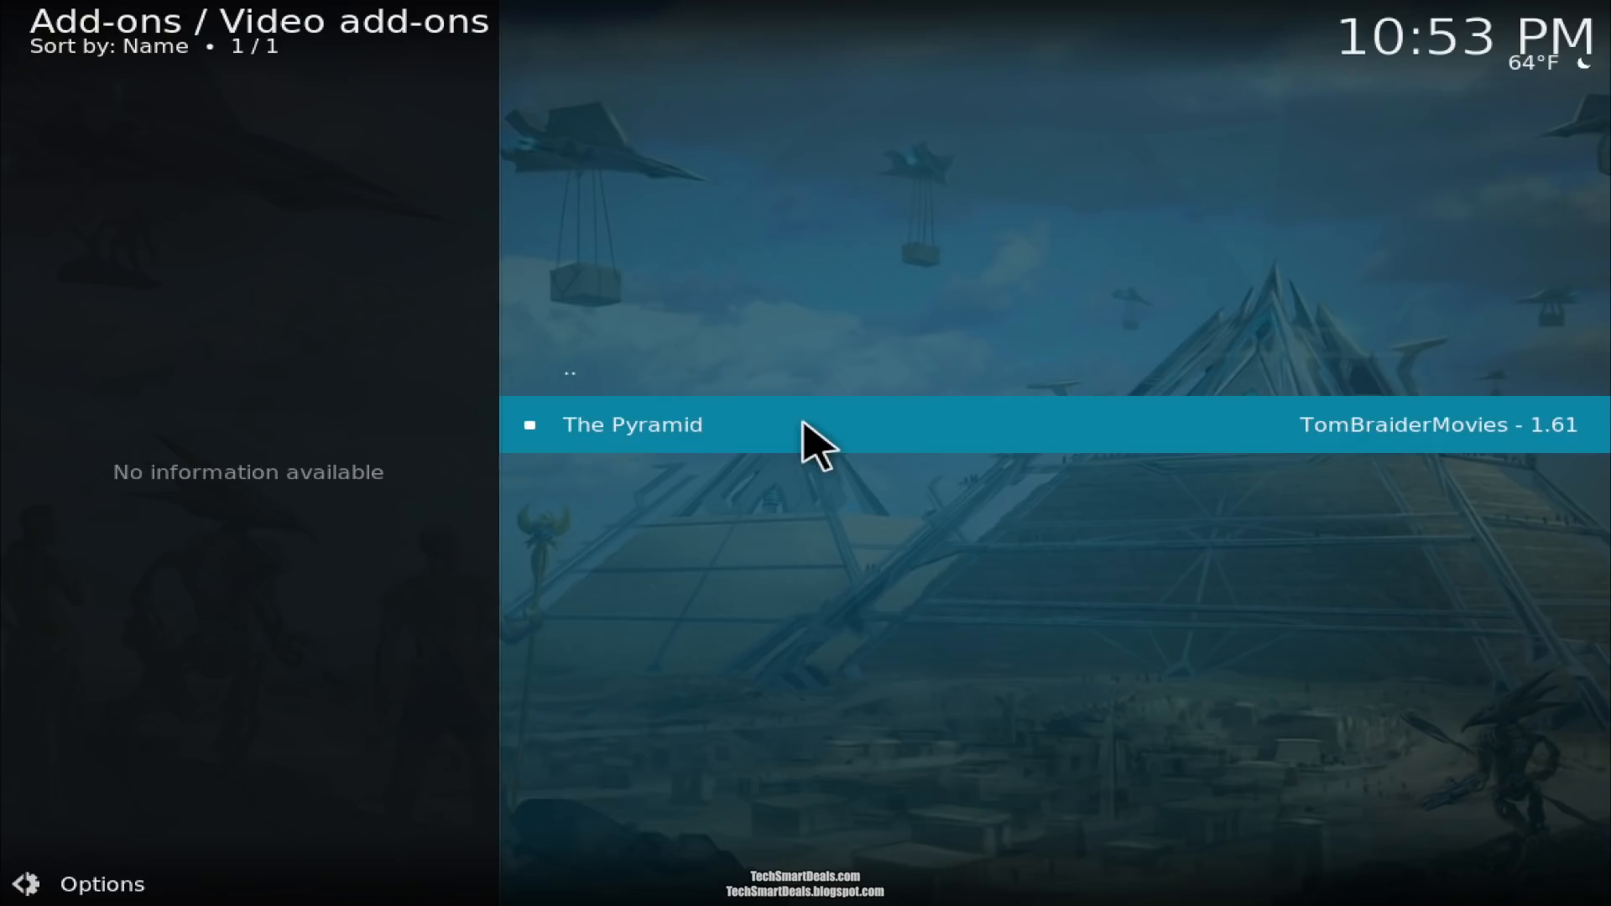
left_click(632, 423)
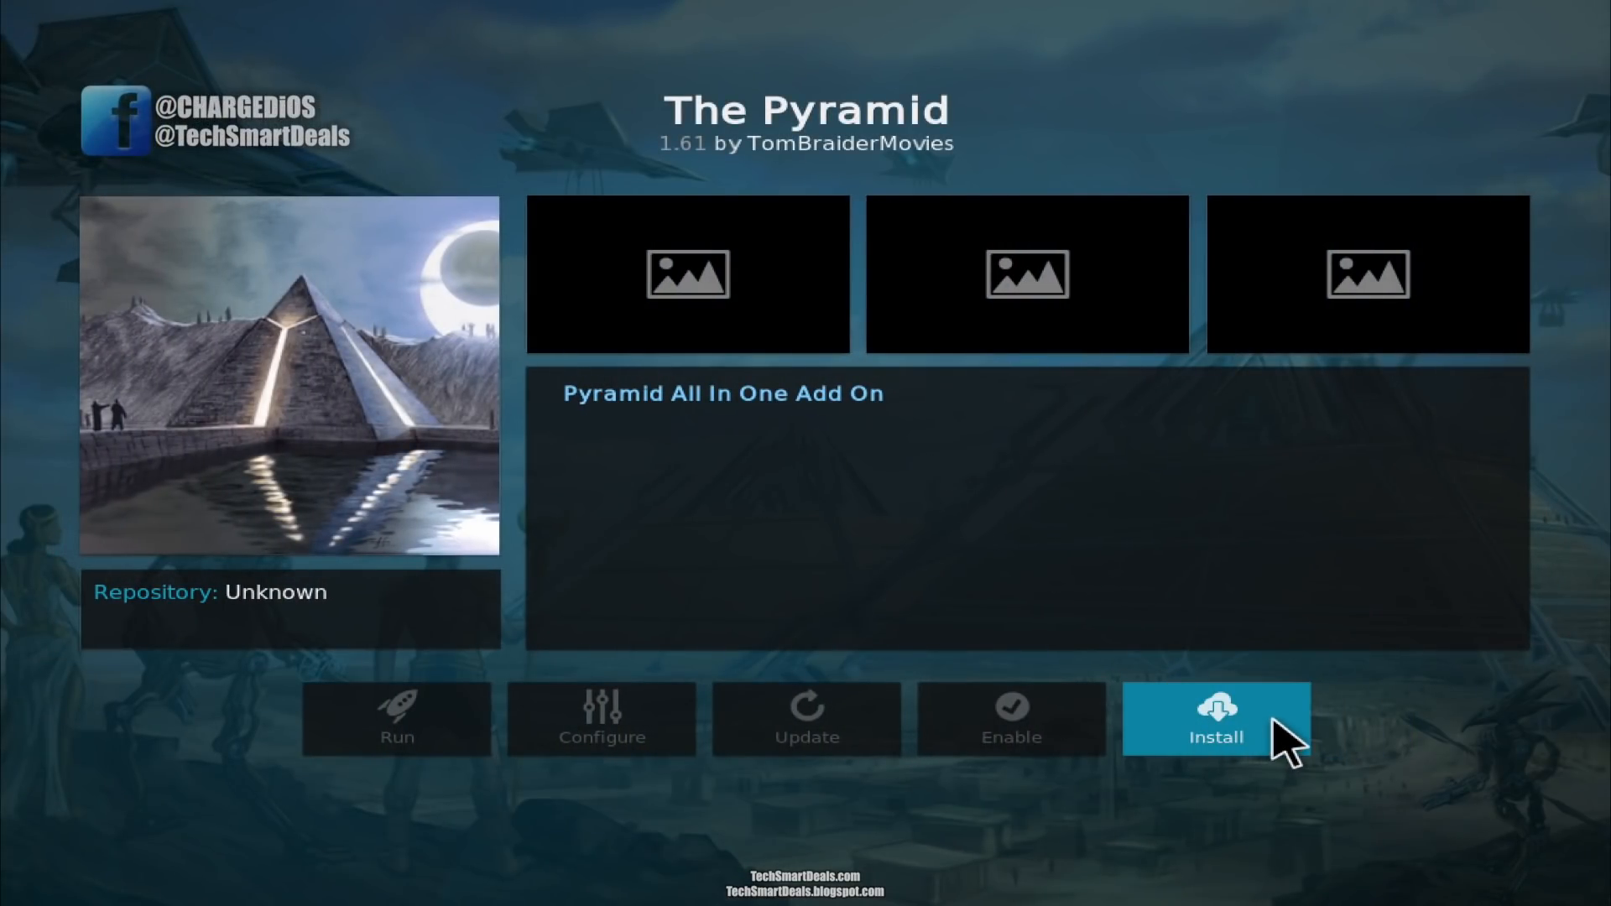
left_click(1214, 719)
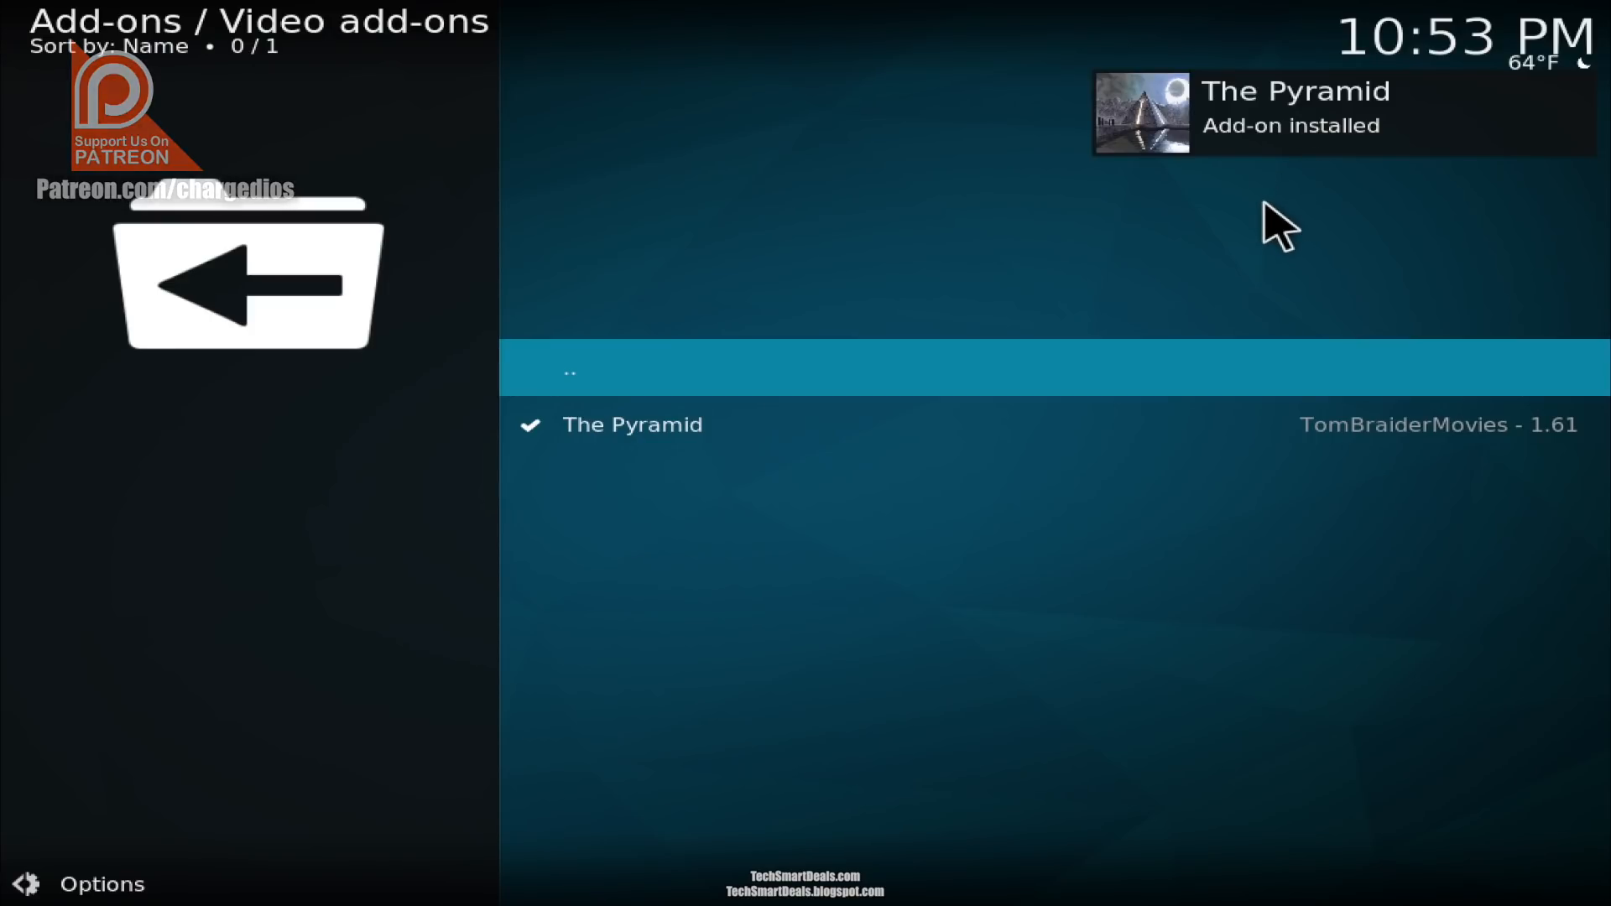
mouse_move(1253, 170)
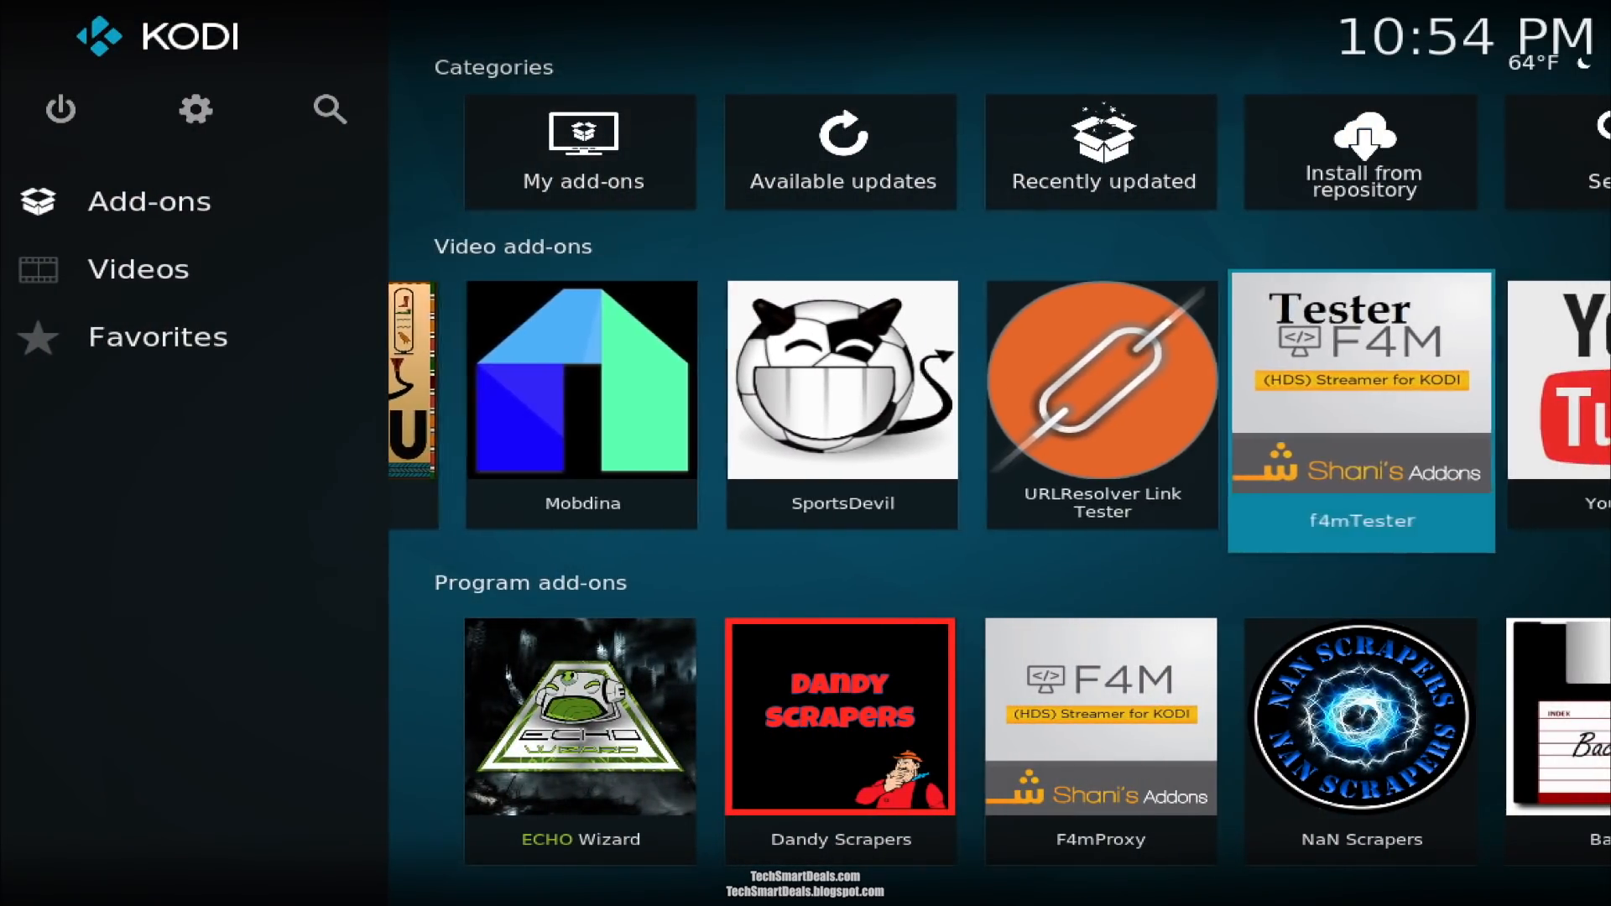
Step: Launch The Pyramid from the home screen's Video add-ons row
scroll("right", 3)
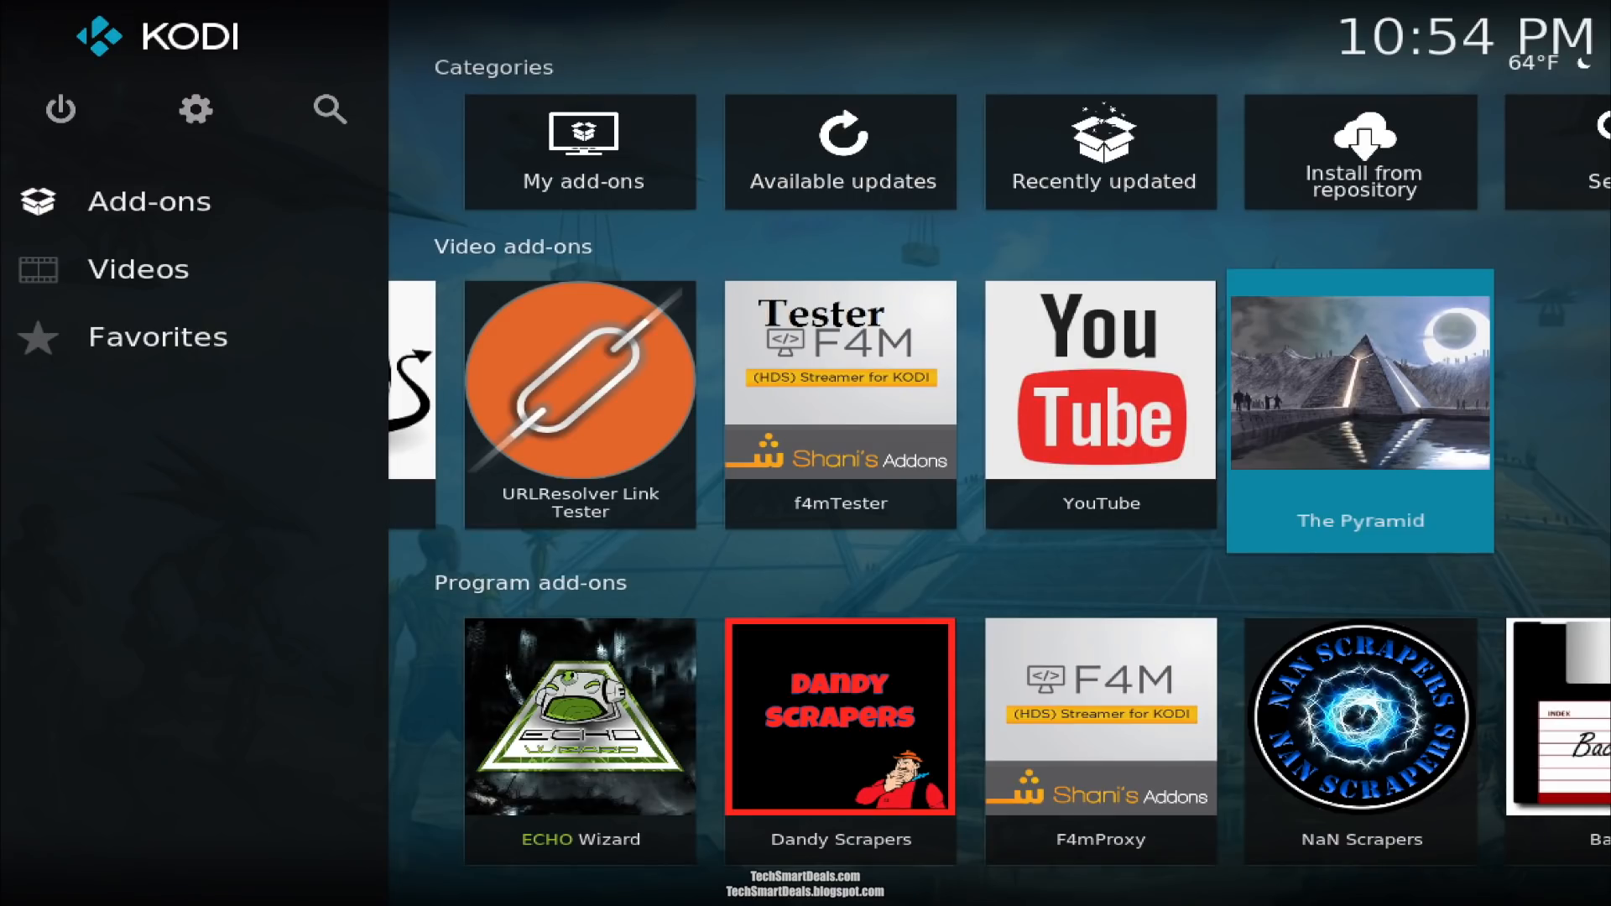
left_click(1358, 379)
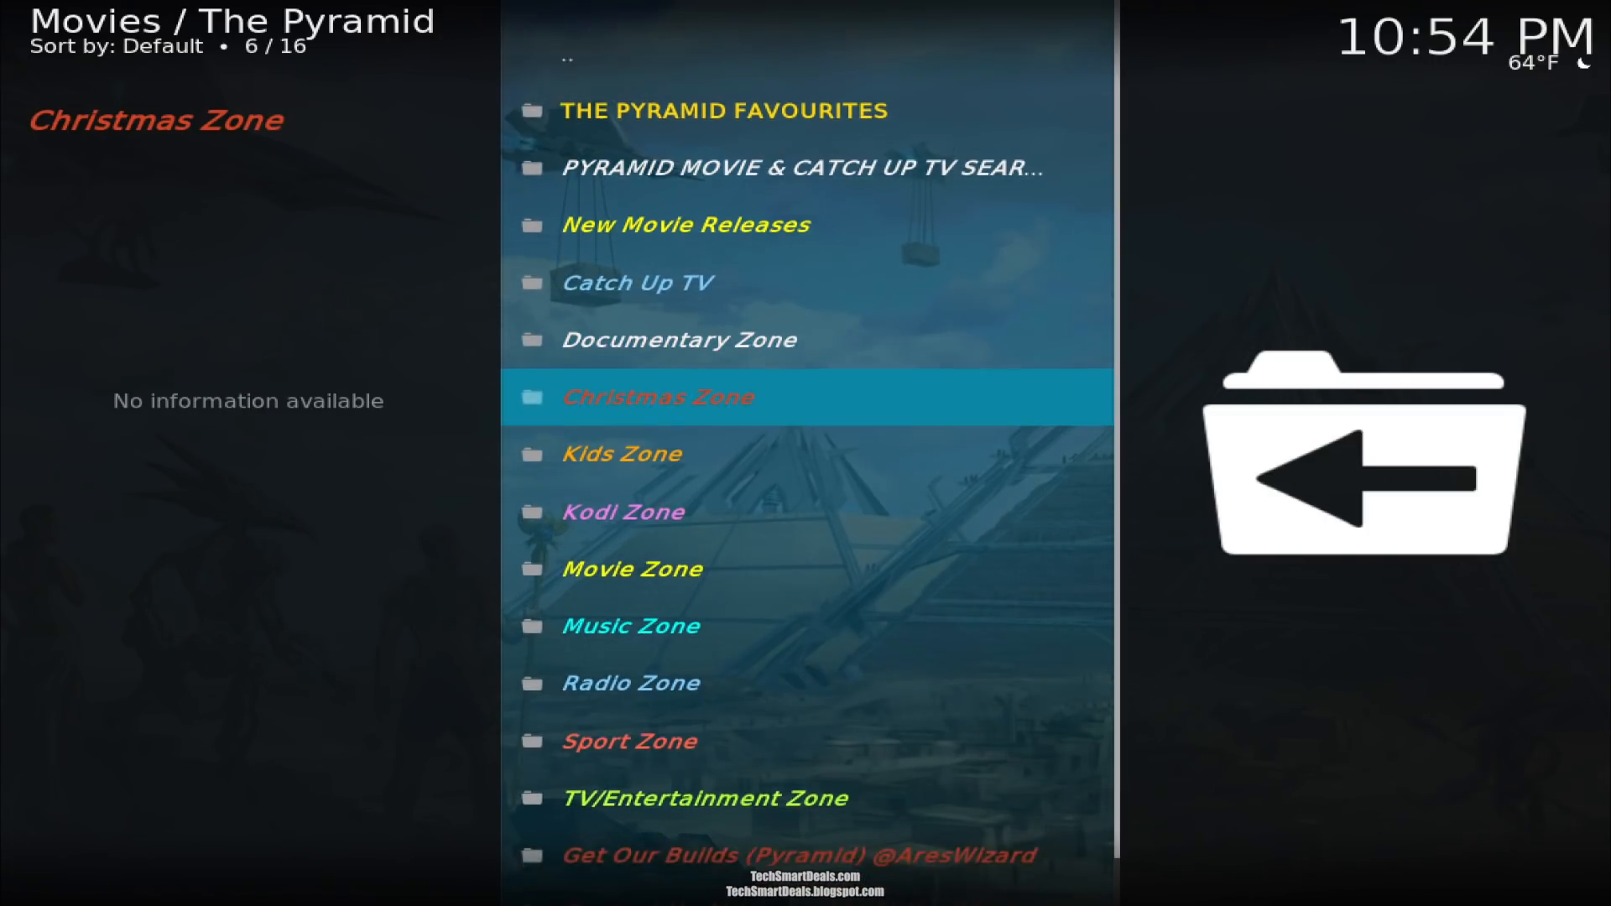
scroll("down", 3)
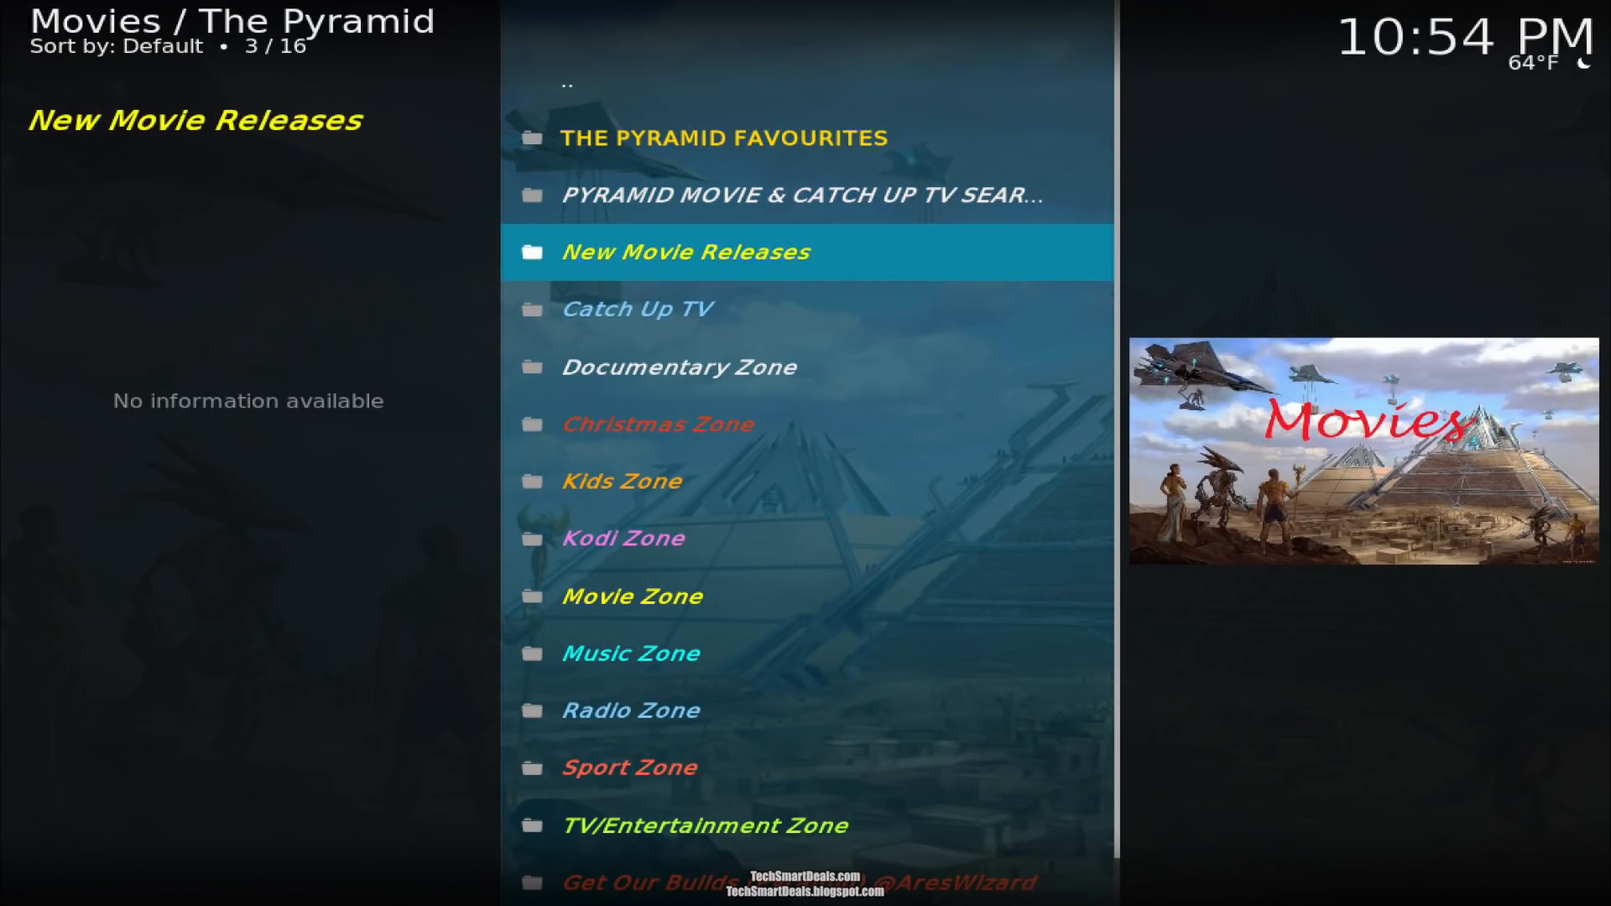
left_click(685, 252)
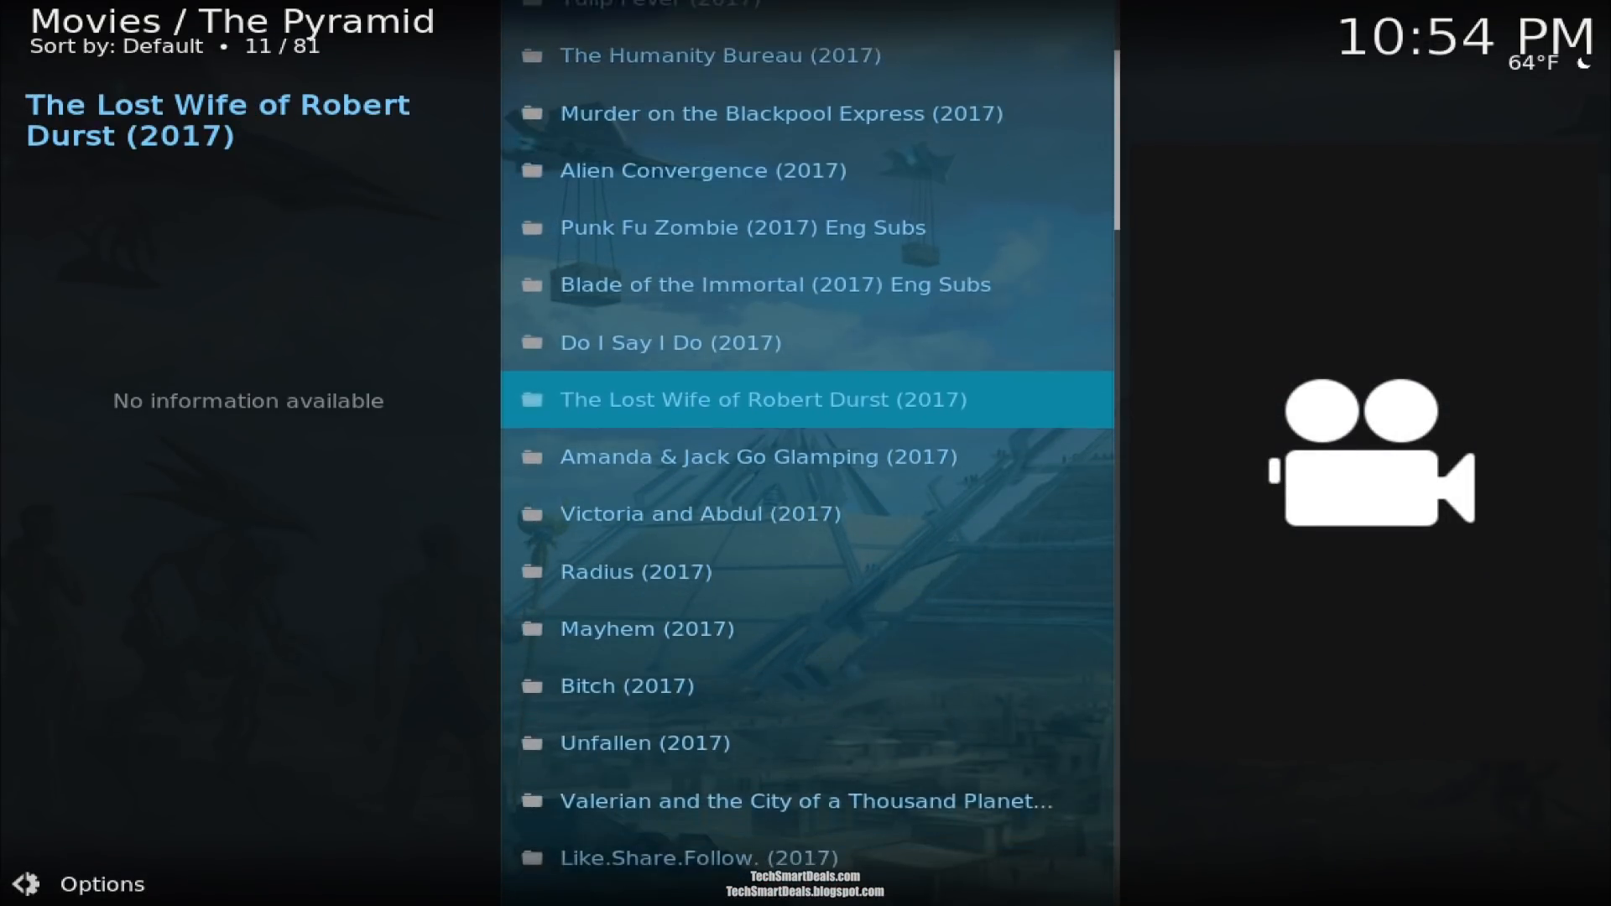
scroll("up", 3)
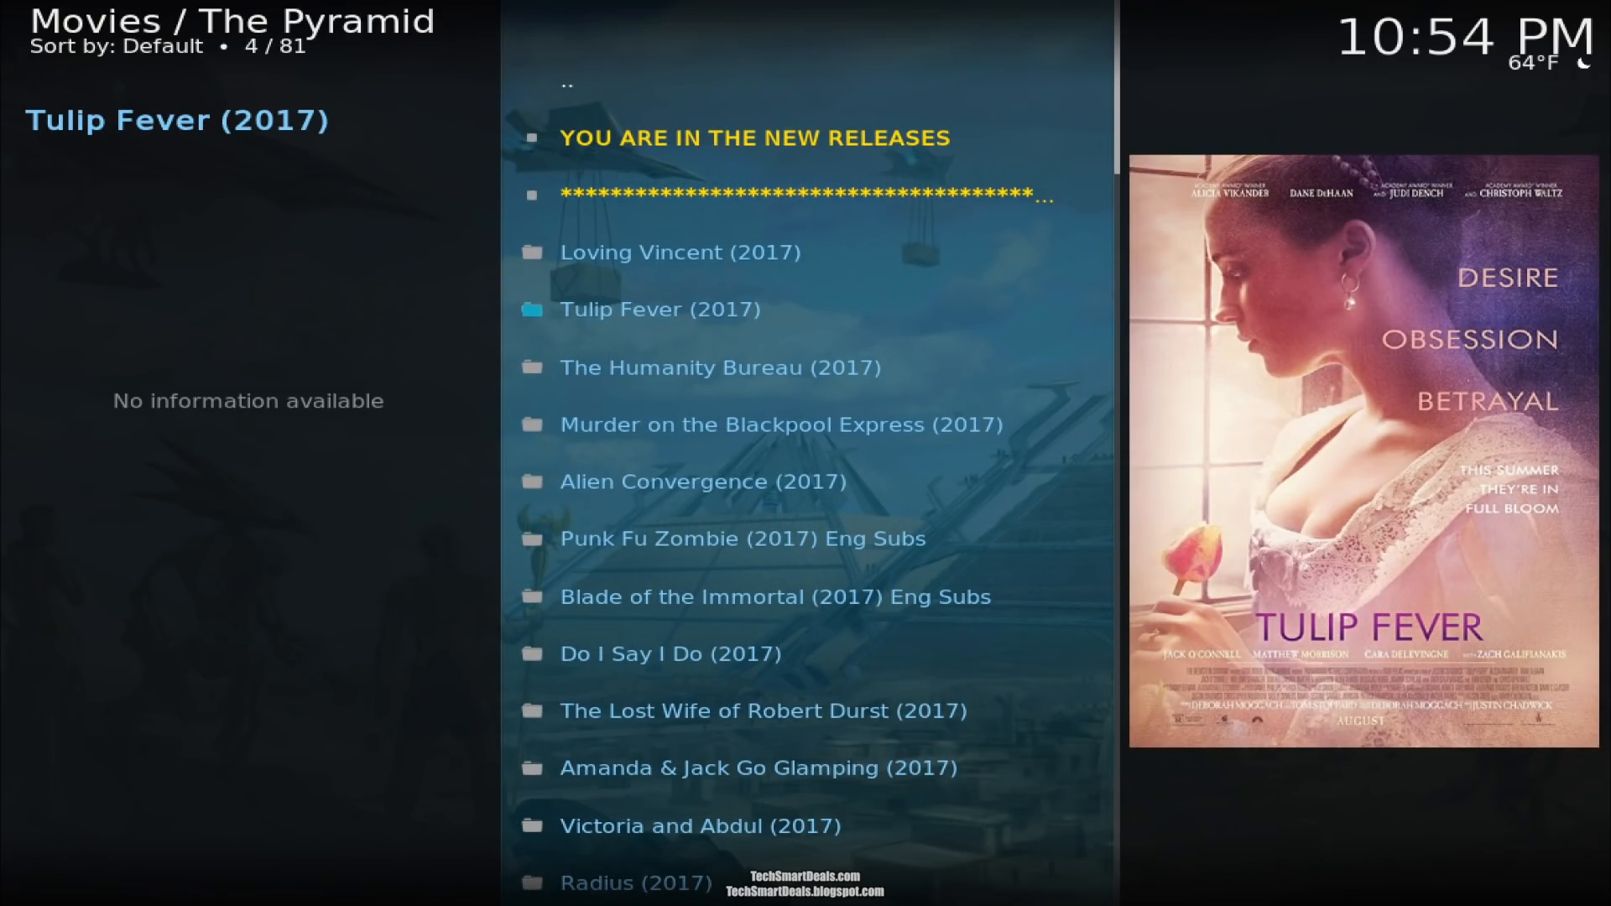
left_click(658, 307)
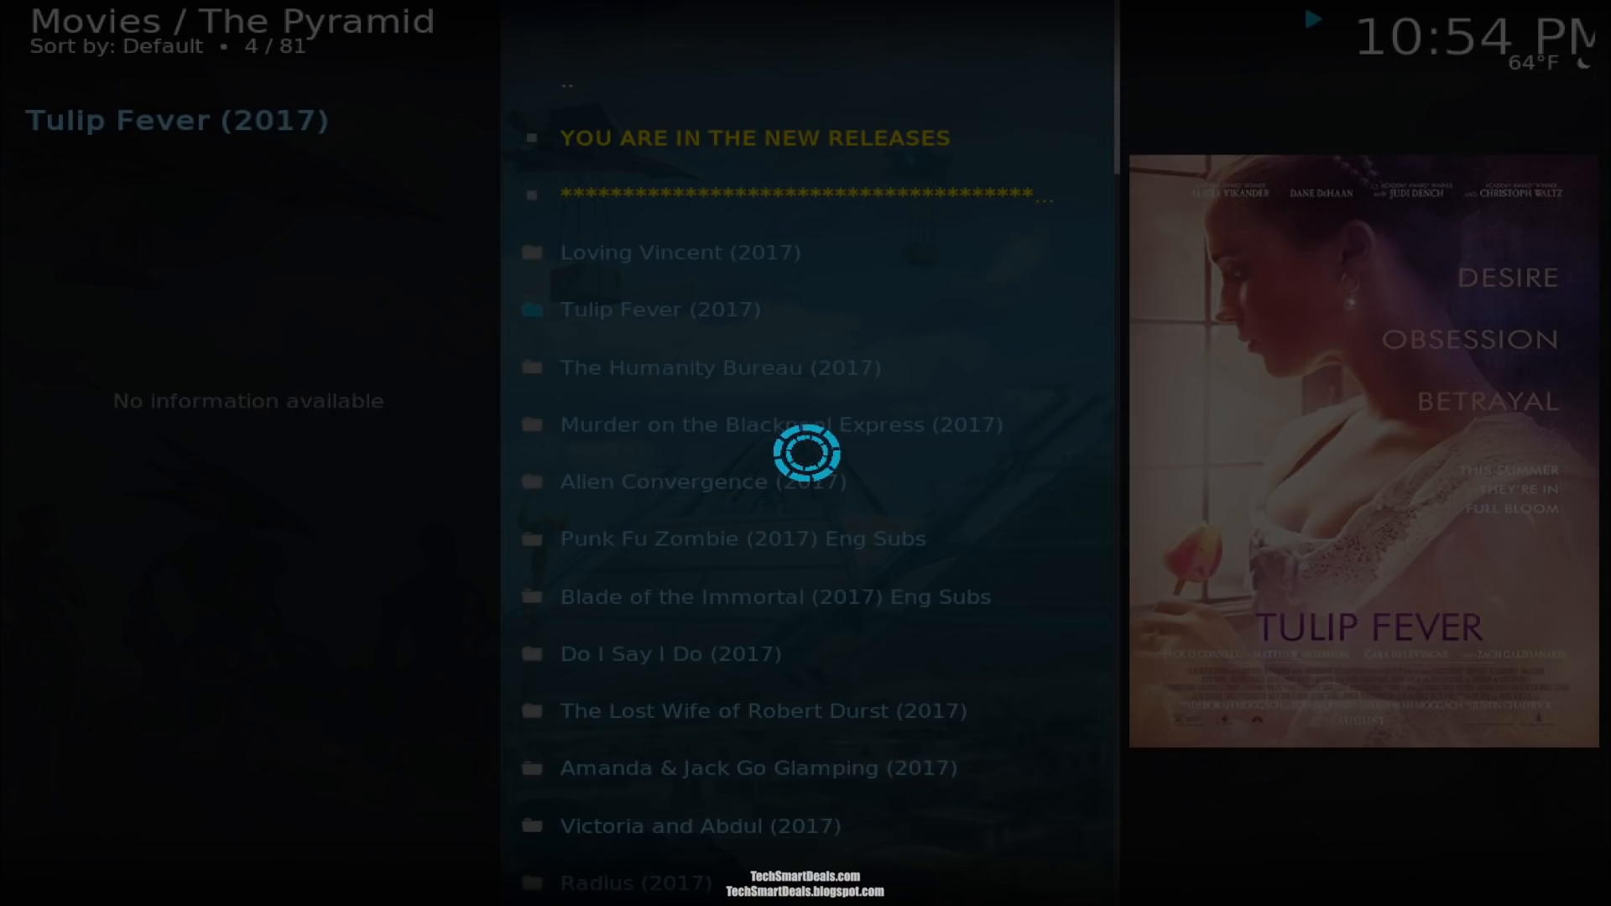
left_click(659, 308)
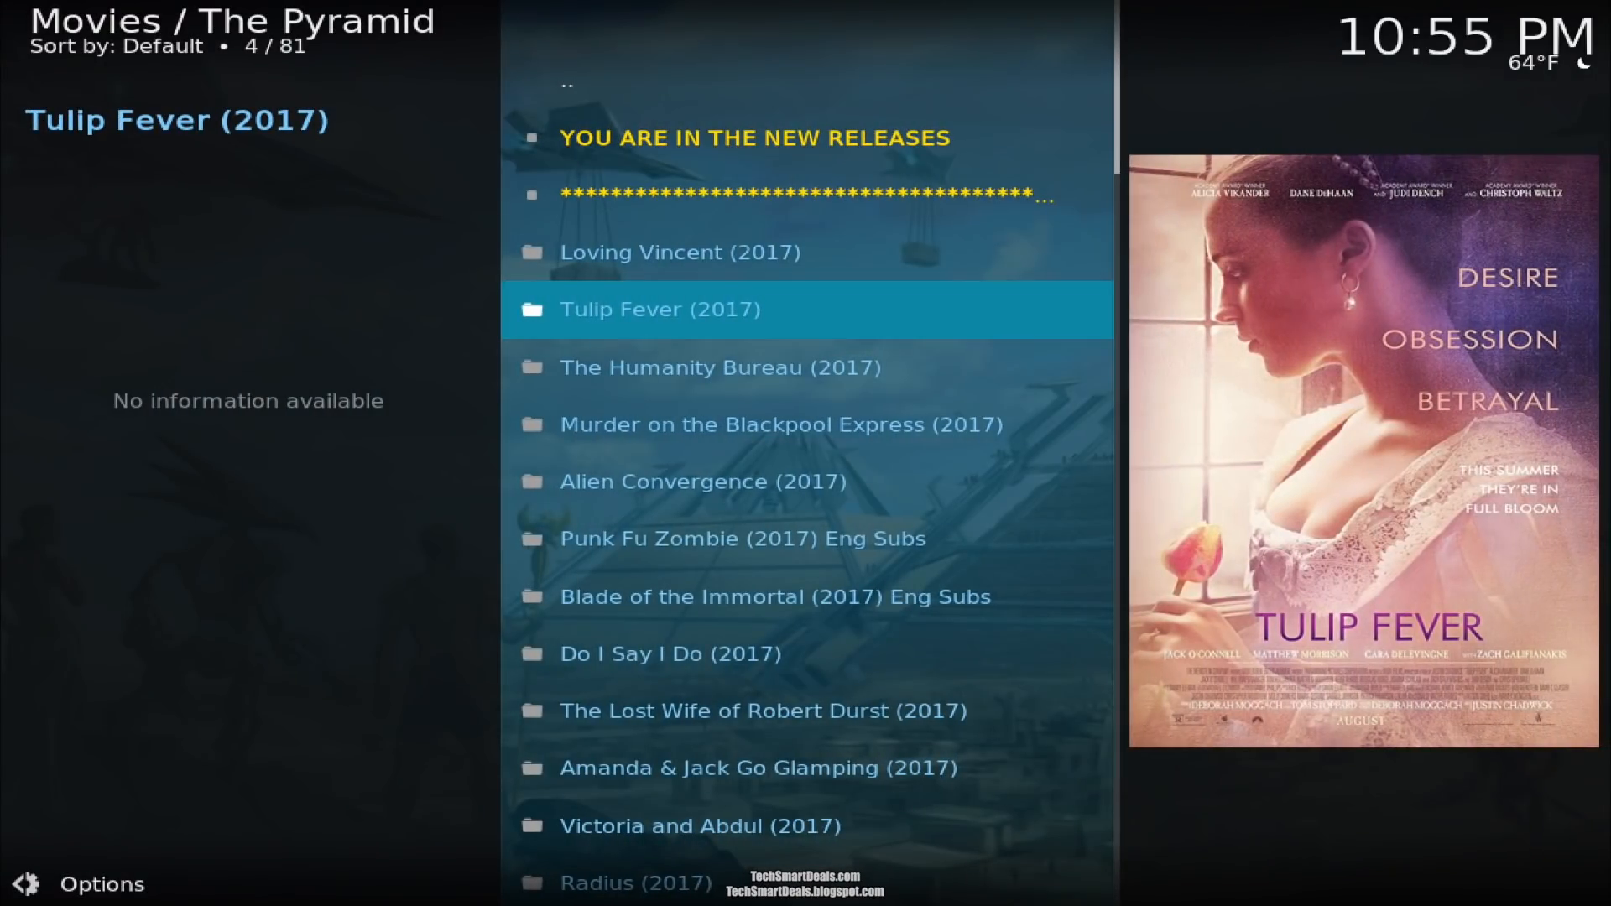
key("Backspace")
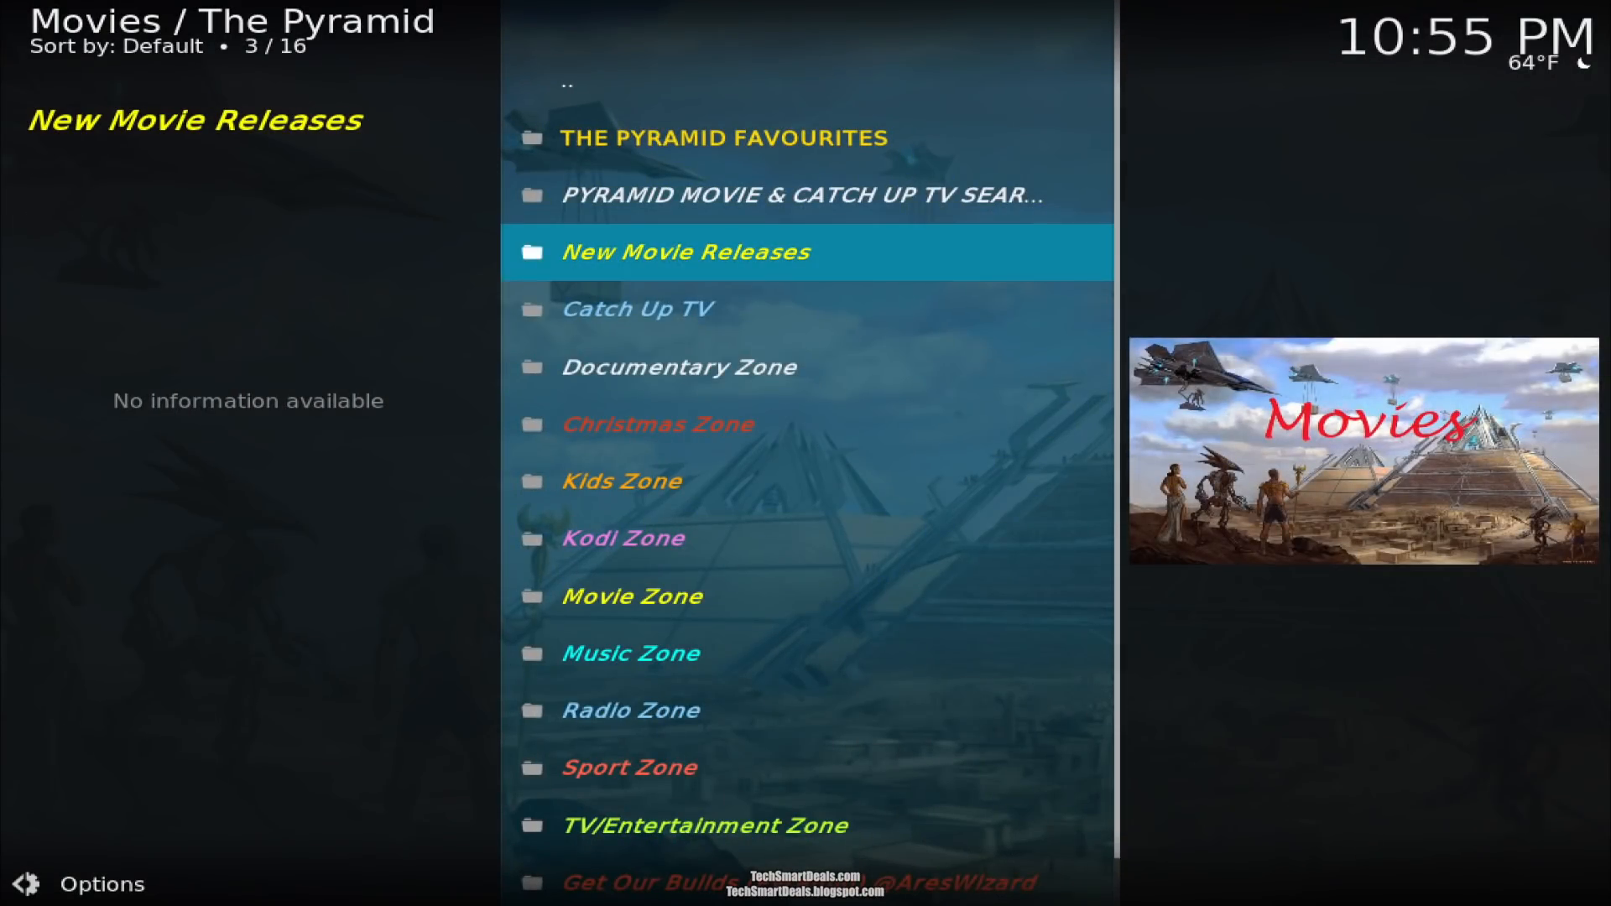